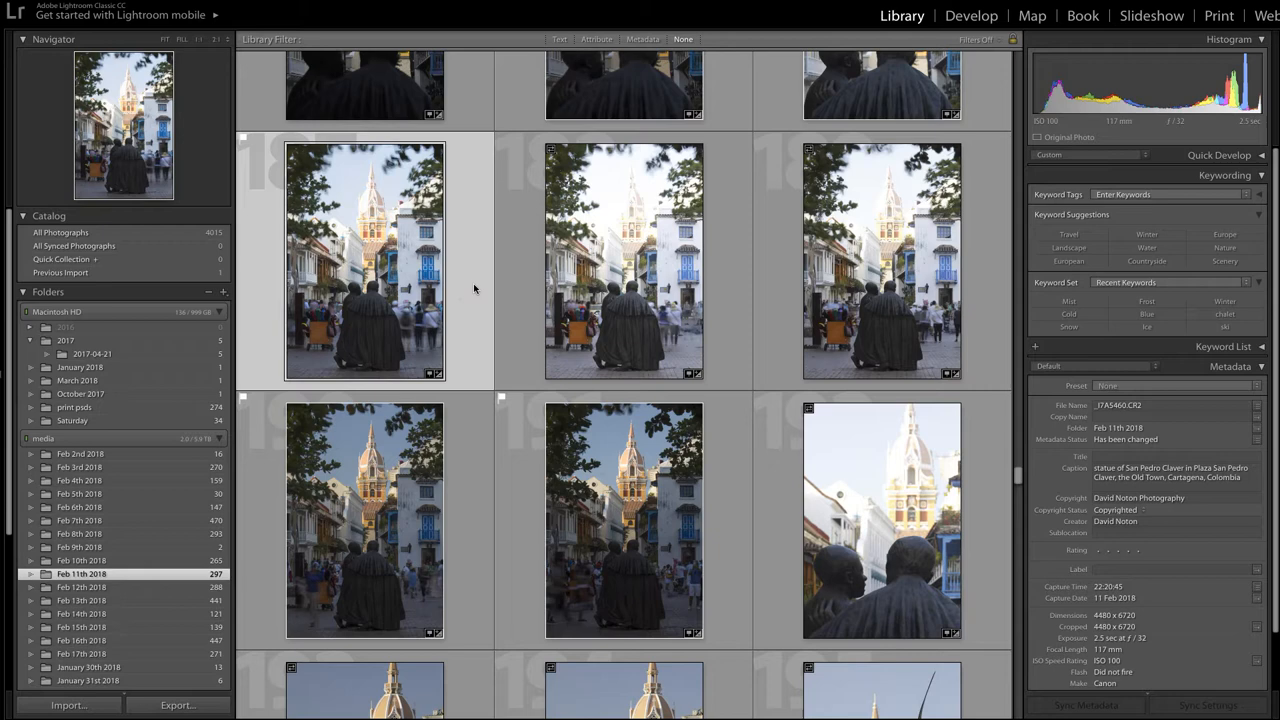
Open the Cartagena statue street photo in Develop with highlight clipping warnings on.
left_click(970, 15)
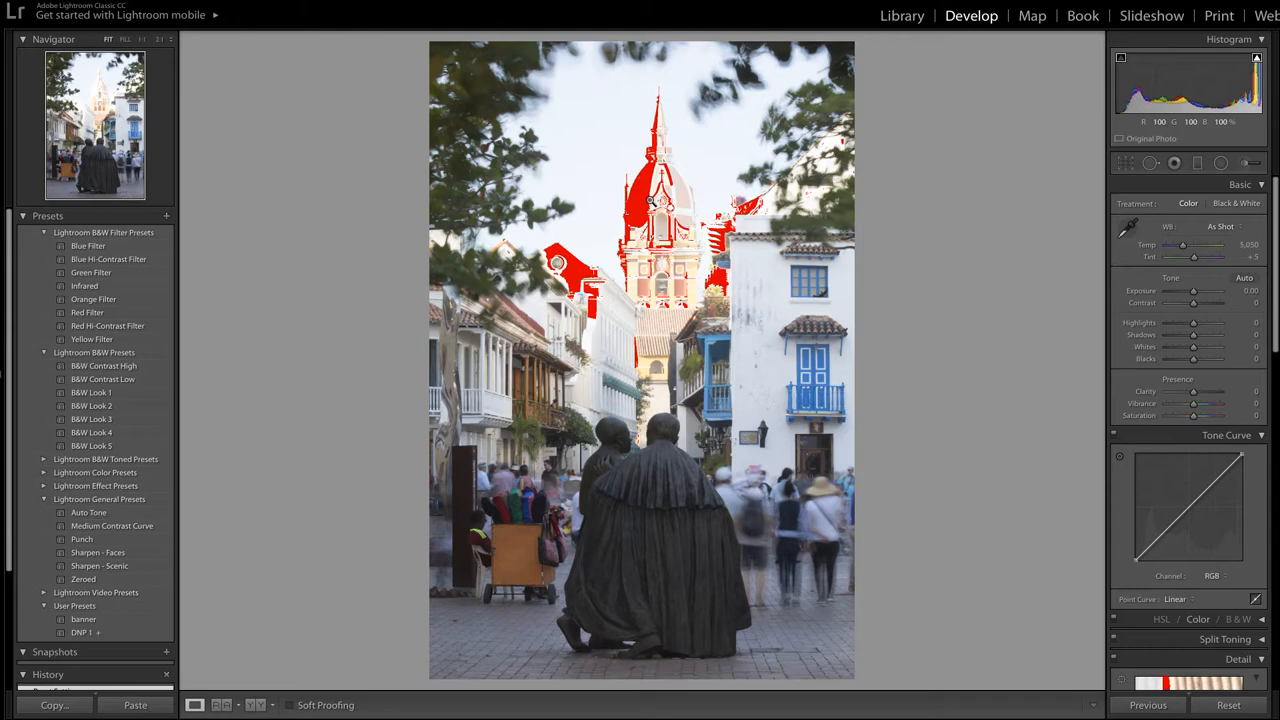
Return to the Library to view _I7A5460.CR2 outside the editor.
left_click(901, 15)
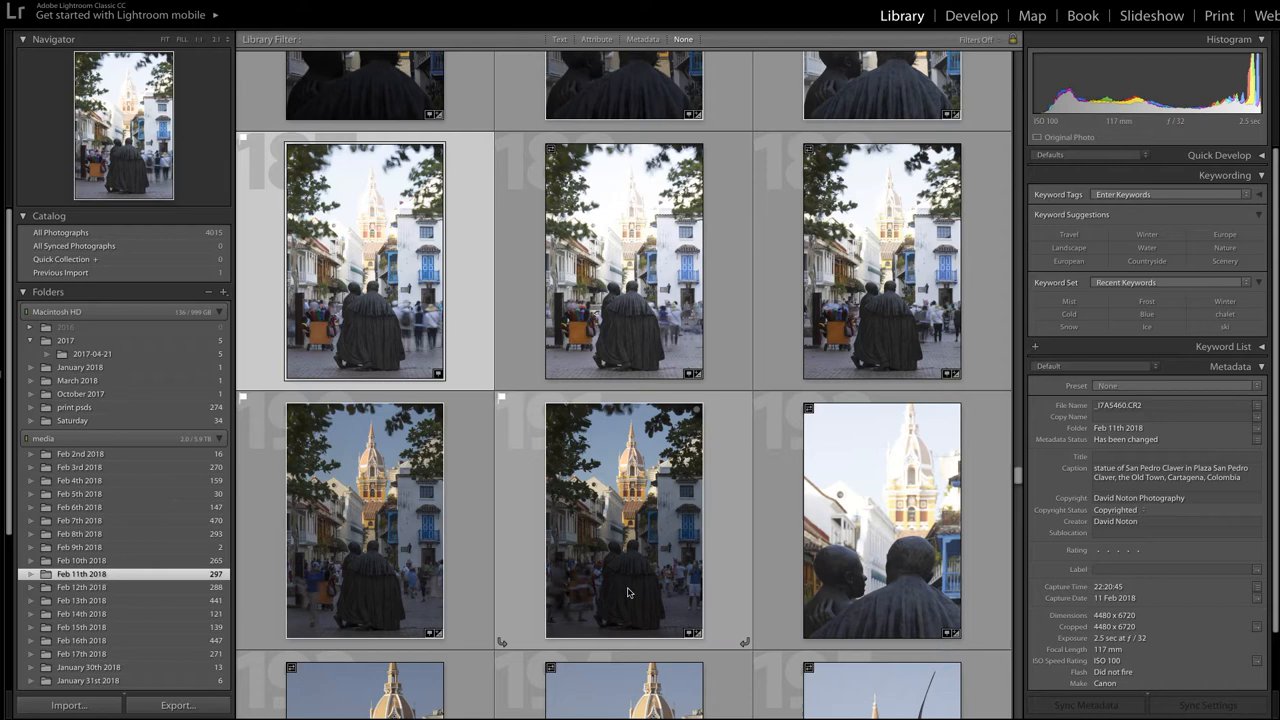
mouse_move(627, 592)
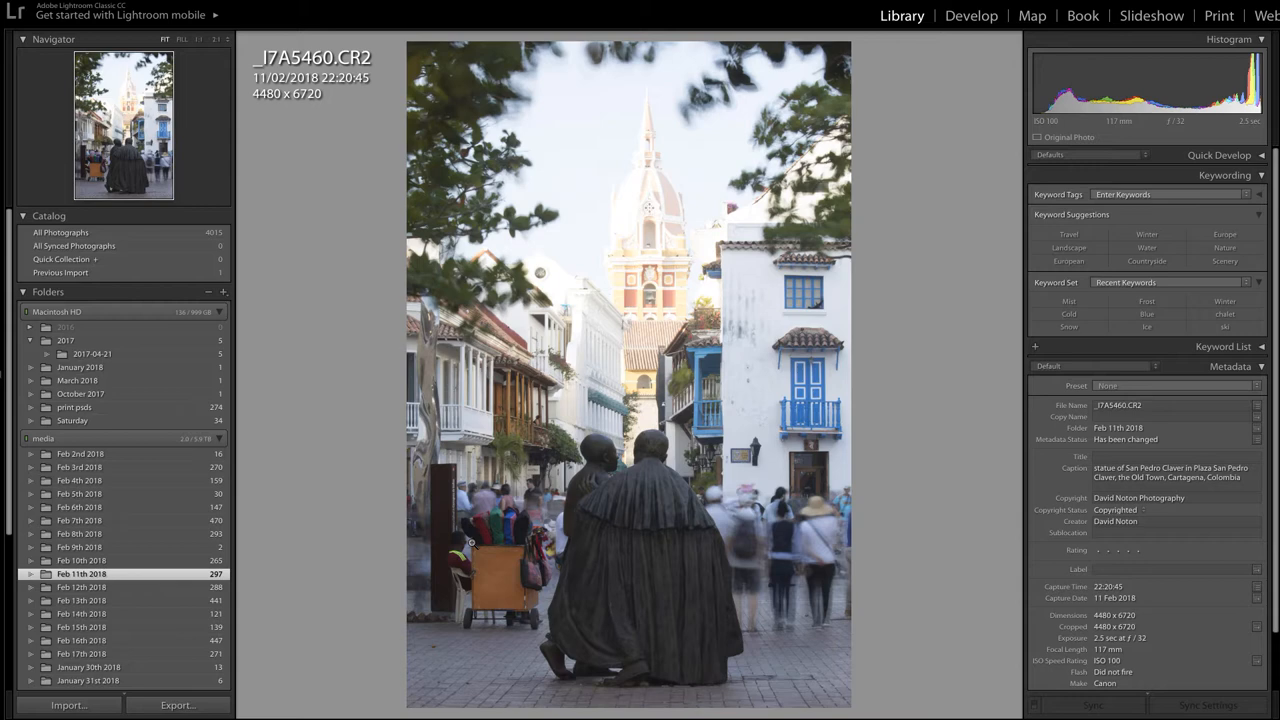
Reopen the statue street photo in Develop, with clipped highlights shown in red.
left_click(970, 15)
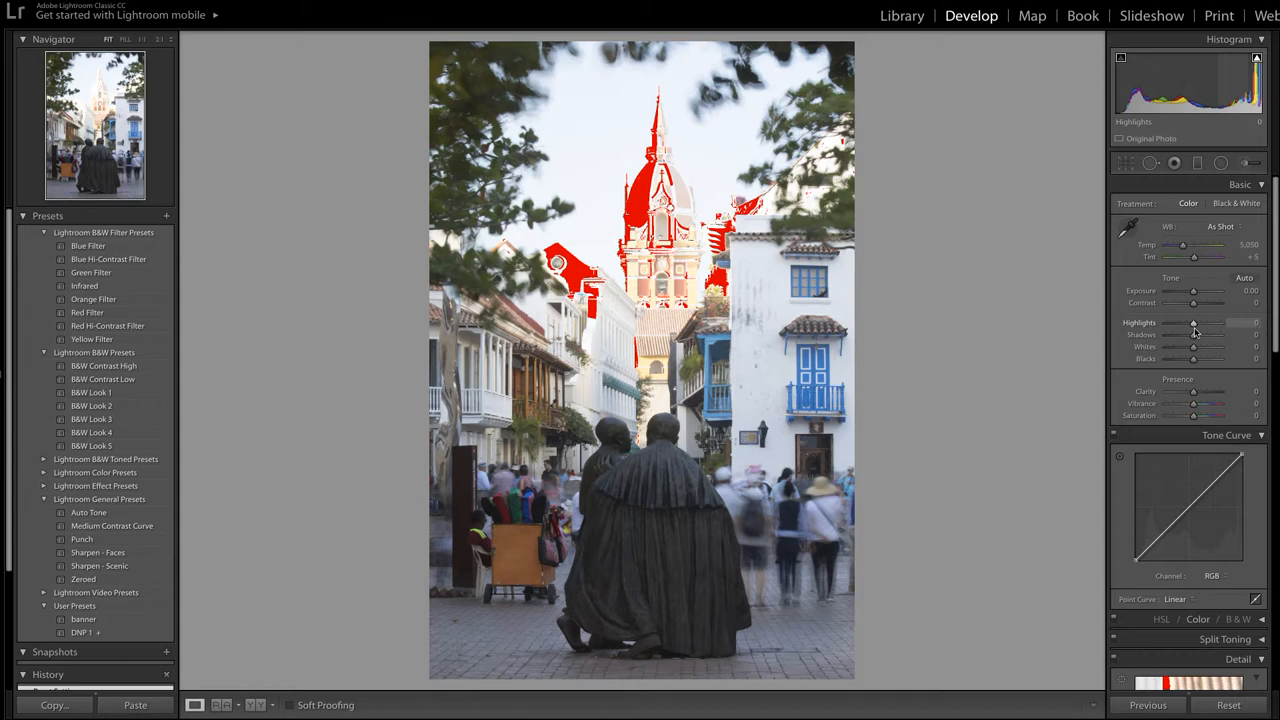
Pull Highlights down on the statue photo while watching the cathedral's red clipping.
left_click_drag(1210, 322, 1183, 322)
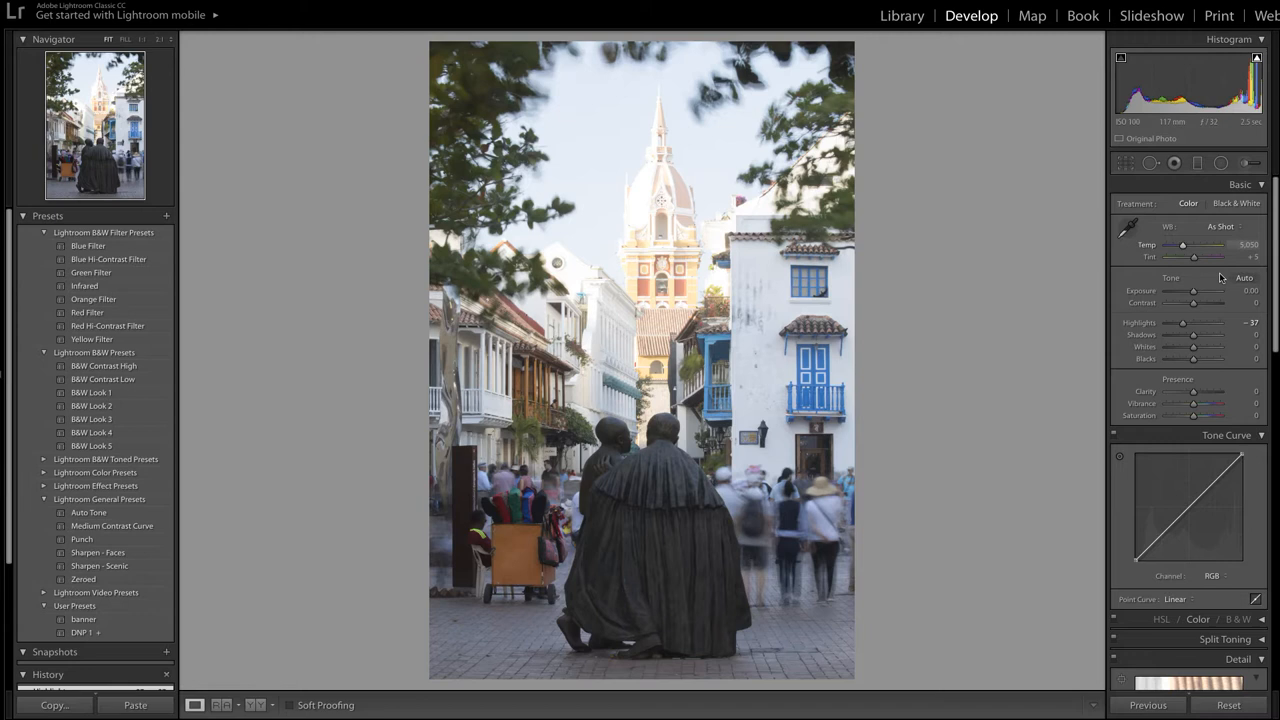
mouse_move(888, 388)
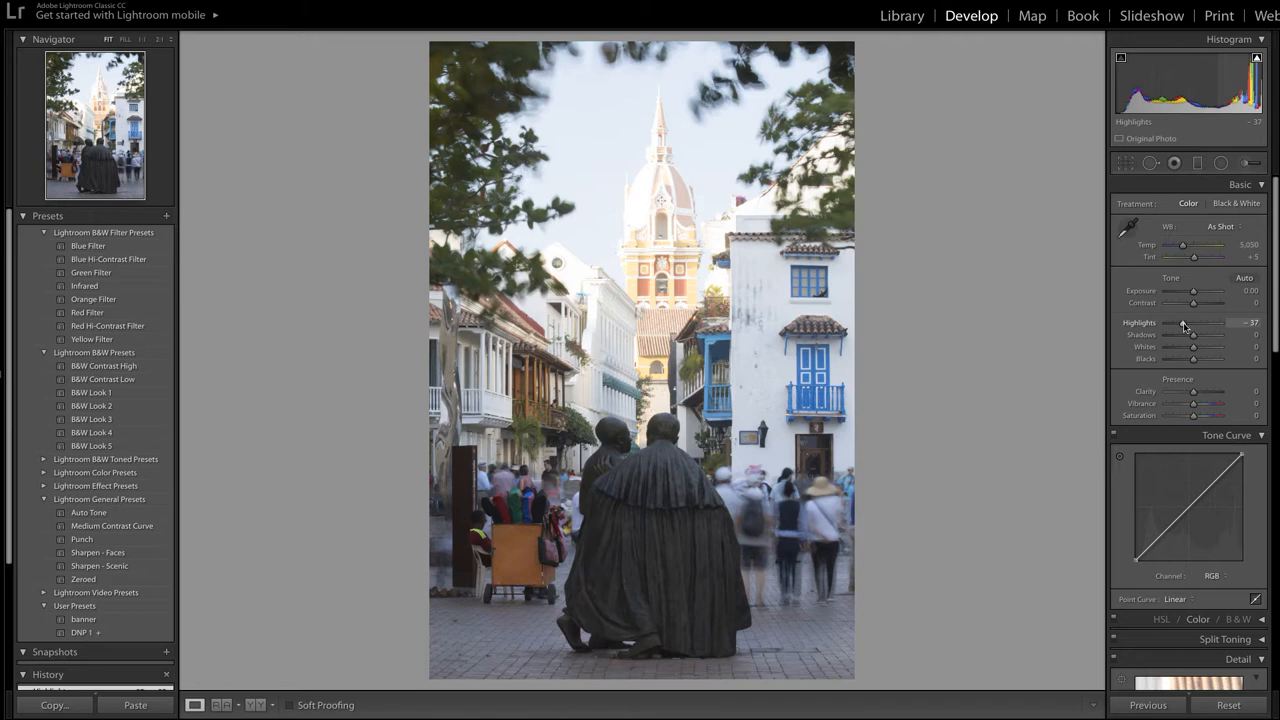
left_click_drag(1200, 322, 1172, 322)
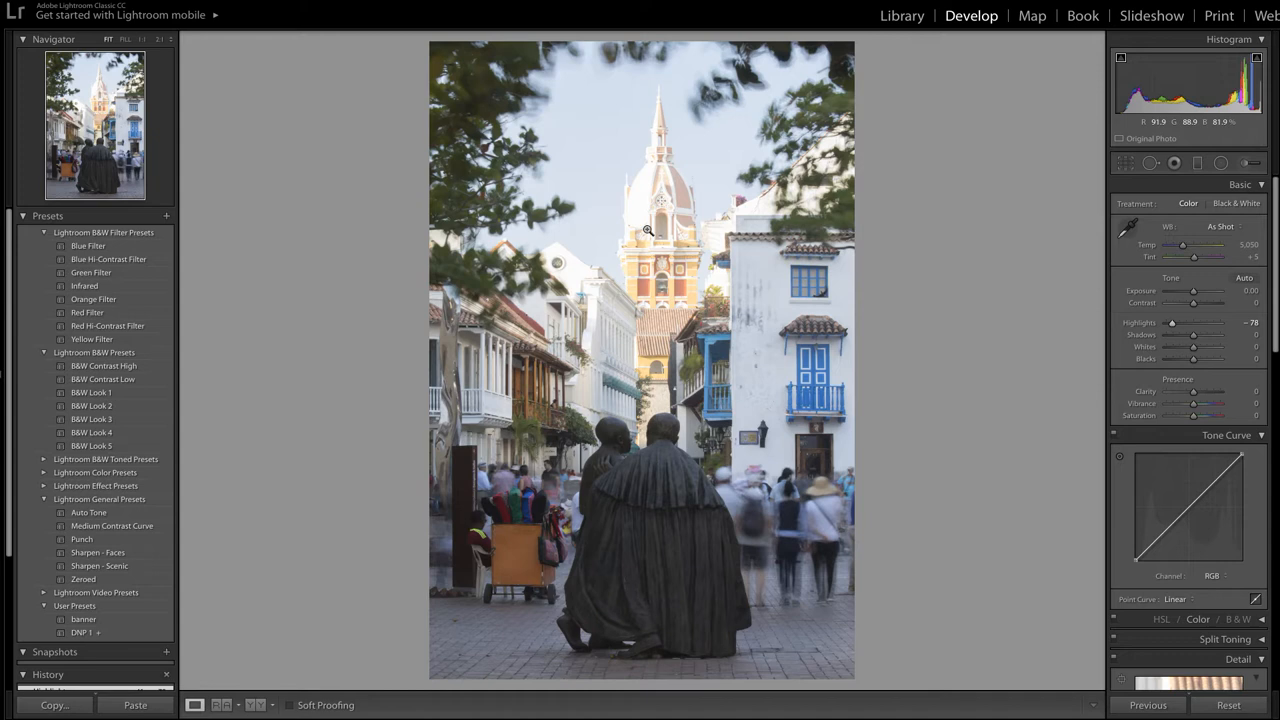
left_click_drag(1172, 322, 1194, 322)
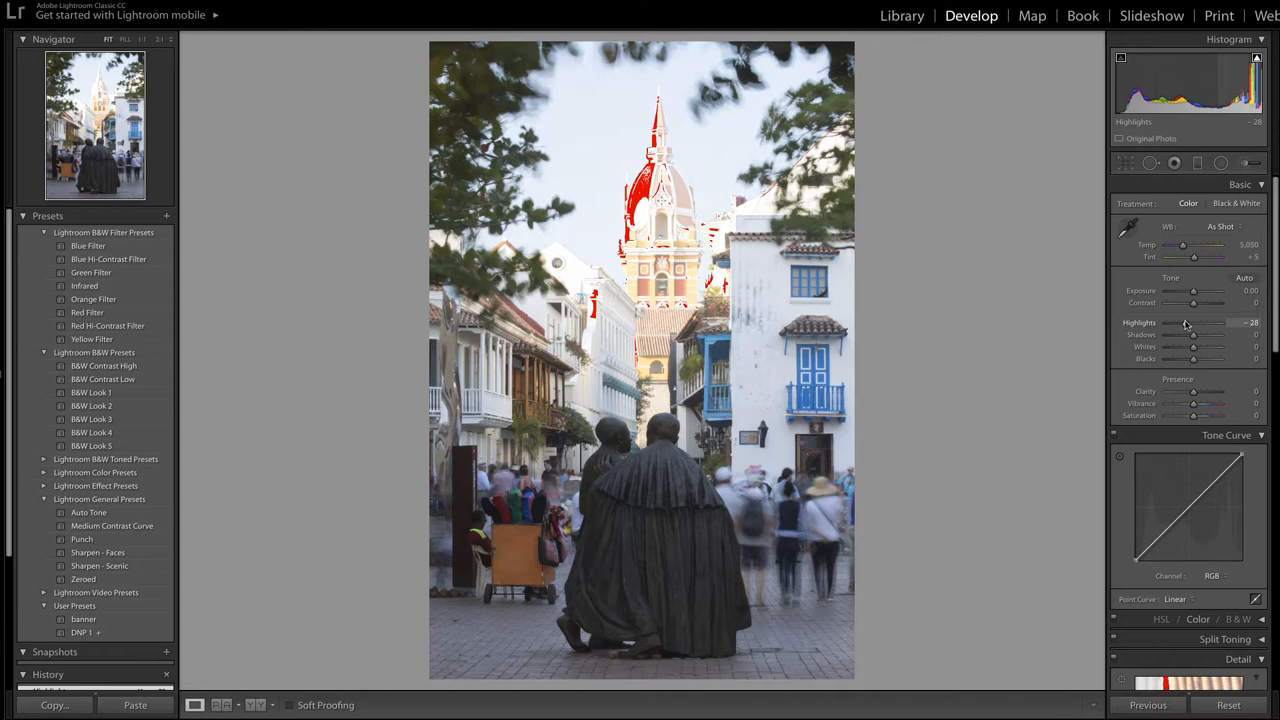
left_click_drag(1200, 322, 1193, 322)
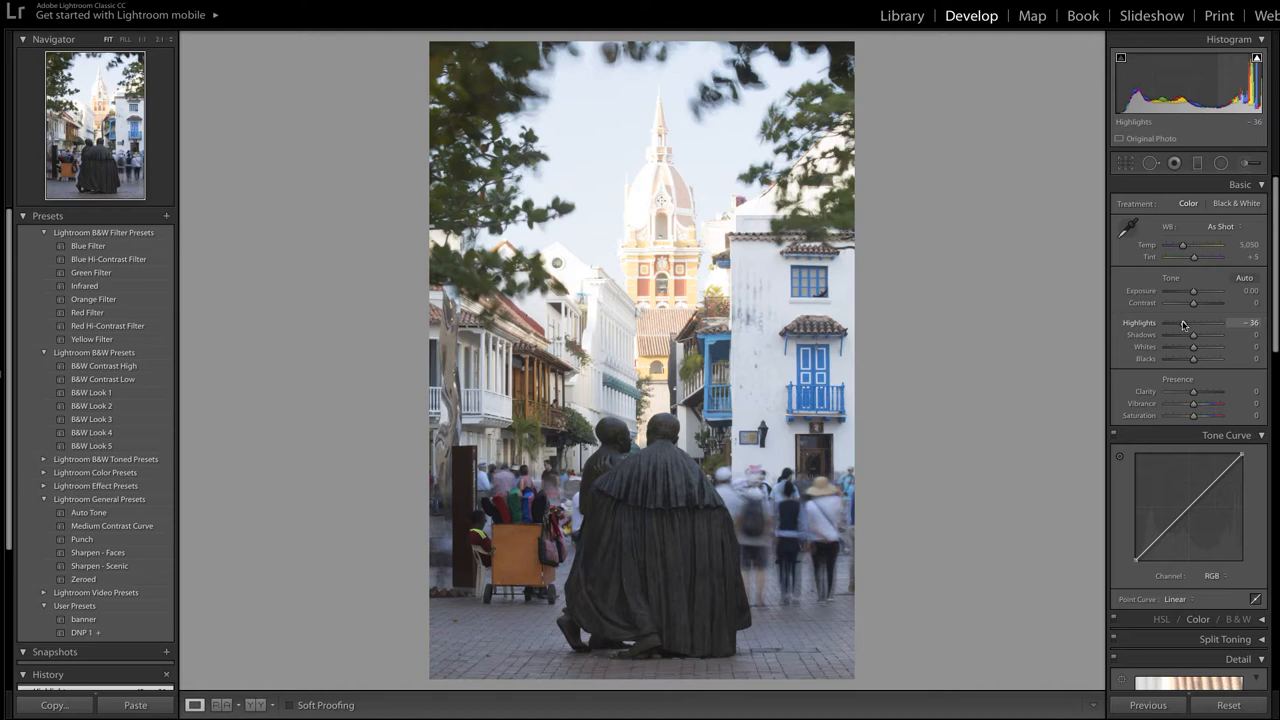
Fine-tune Highlights and settle them at -51.
left_click_drag(1195, 322, 1193, 322)
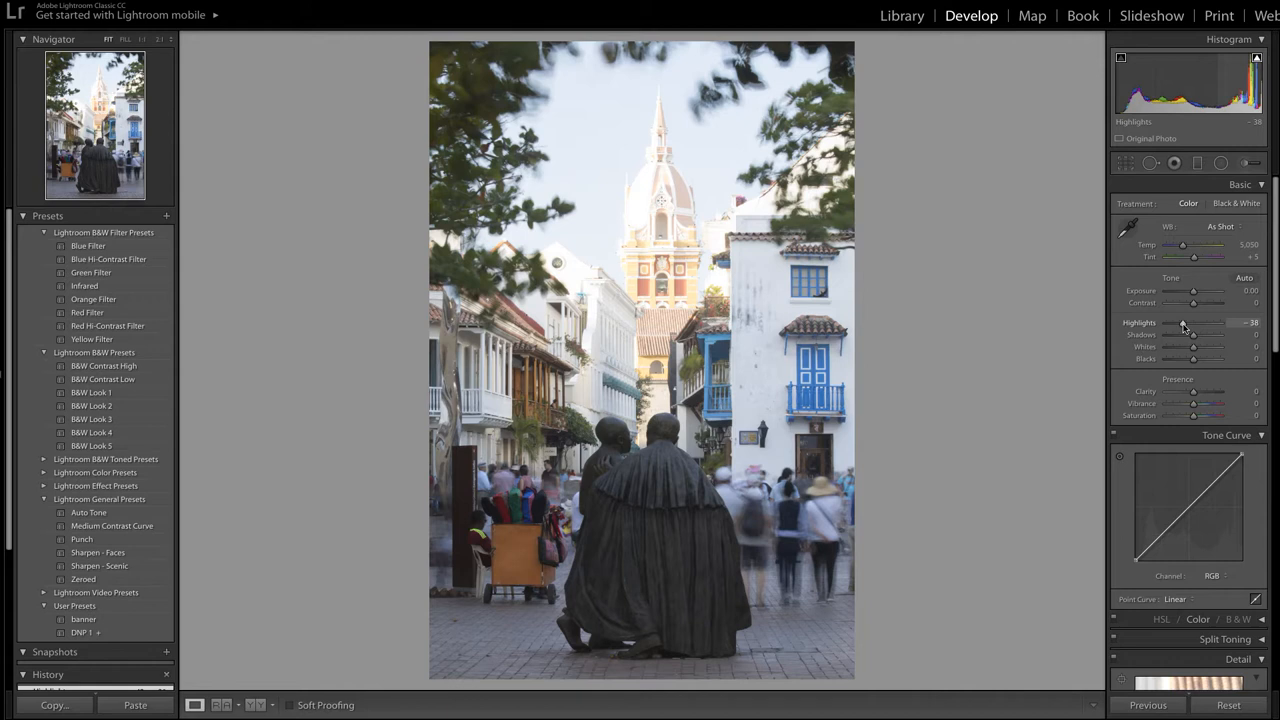
left_click_drag(1193, 322, 1178, 322)
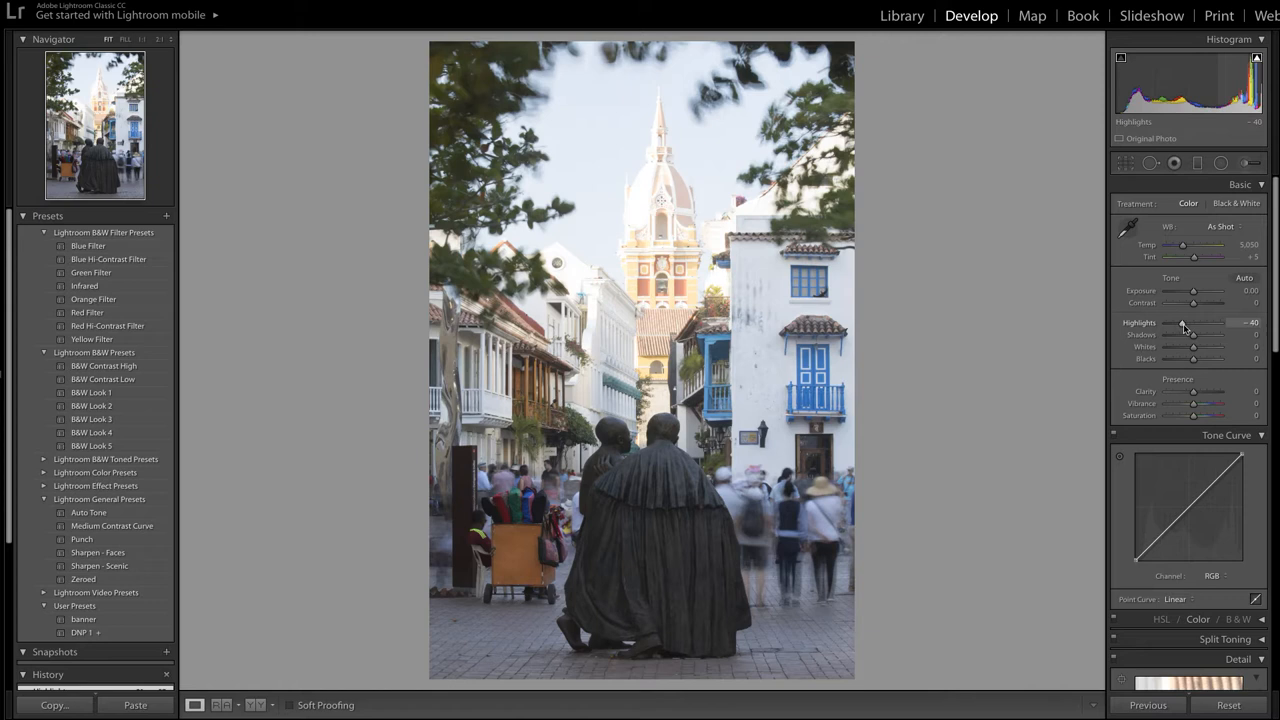
left_click_drag(1193, 322, 1172, 322)
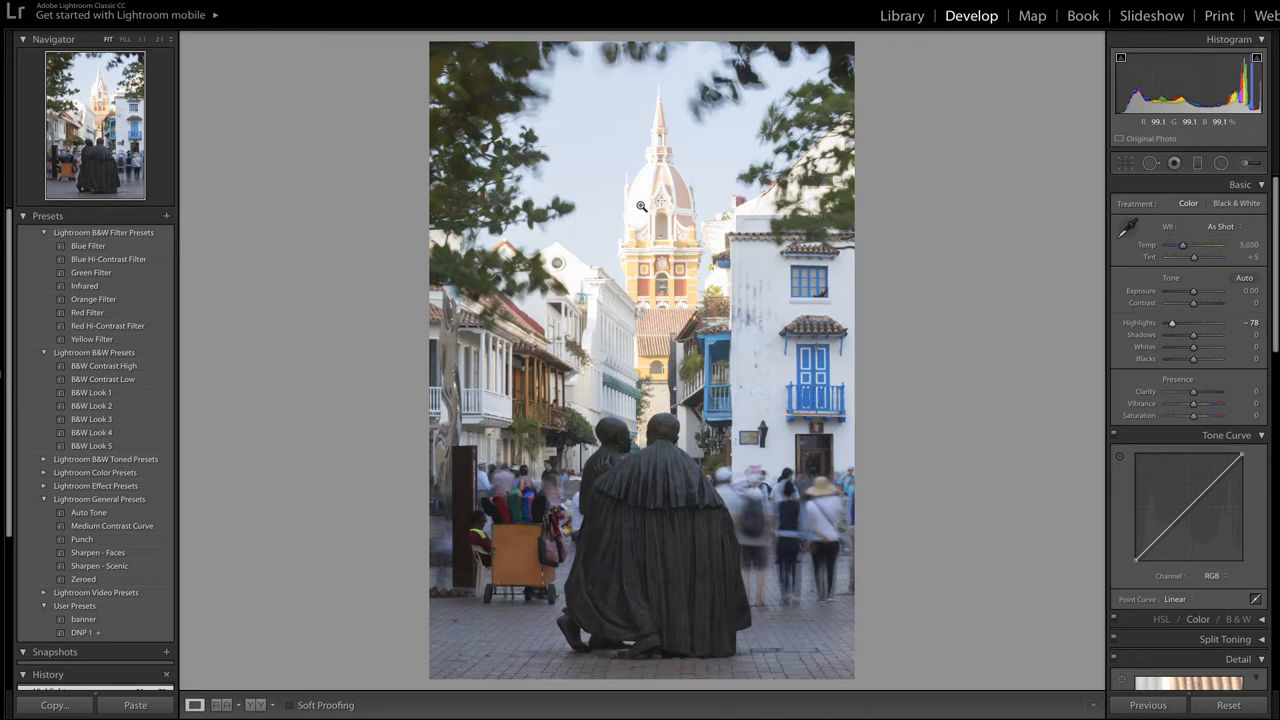
left_click_drag(1172, 322, 1200, 322)
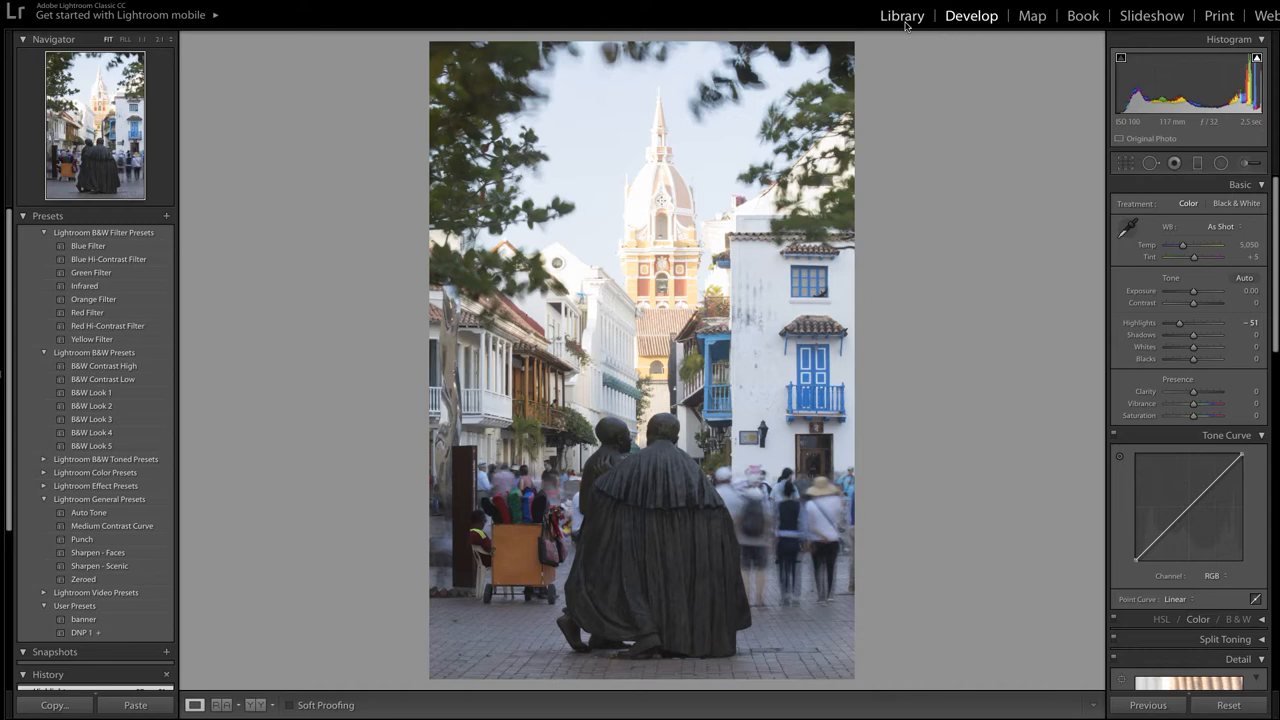
Switch from Library to Develop on the statues close-up _I7A5524.CR2.
left_click(901, 15)
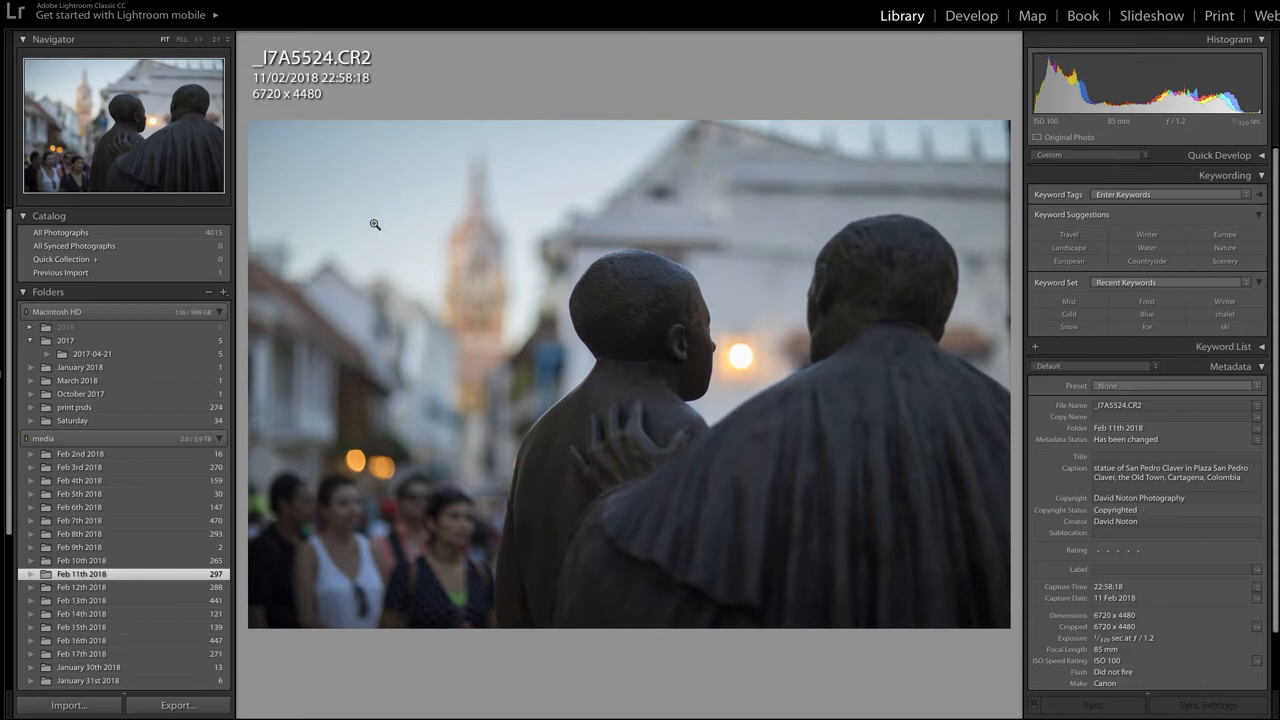
mouse_move(487, 300)
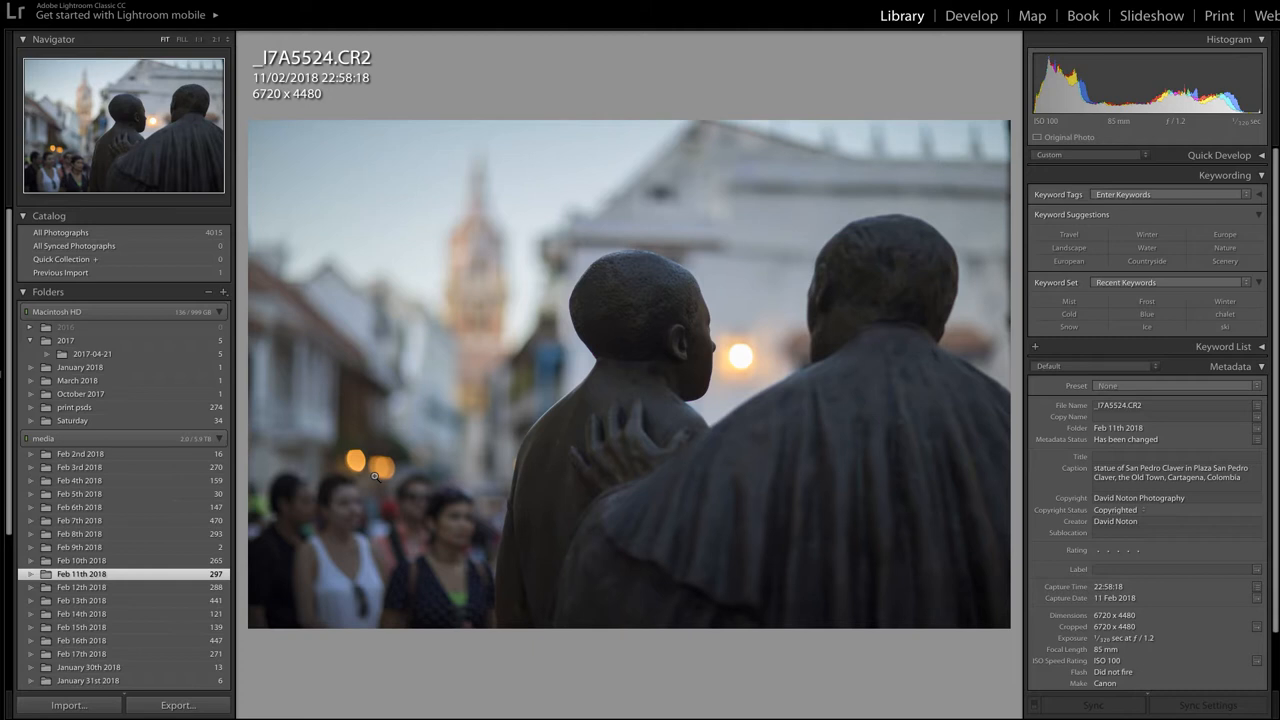
mouse_move(592, 307)
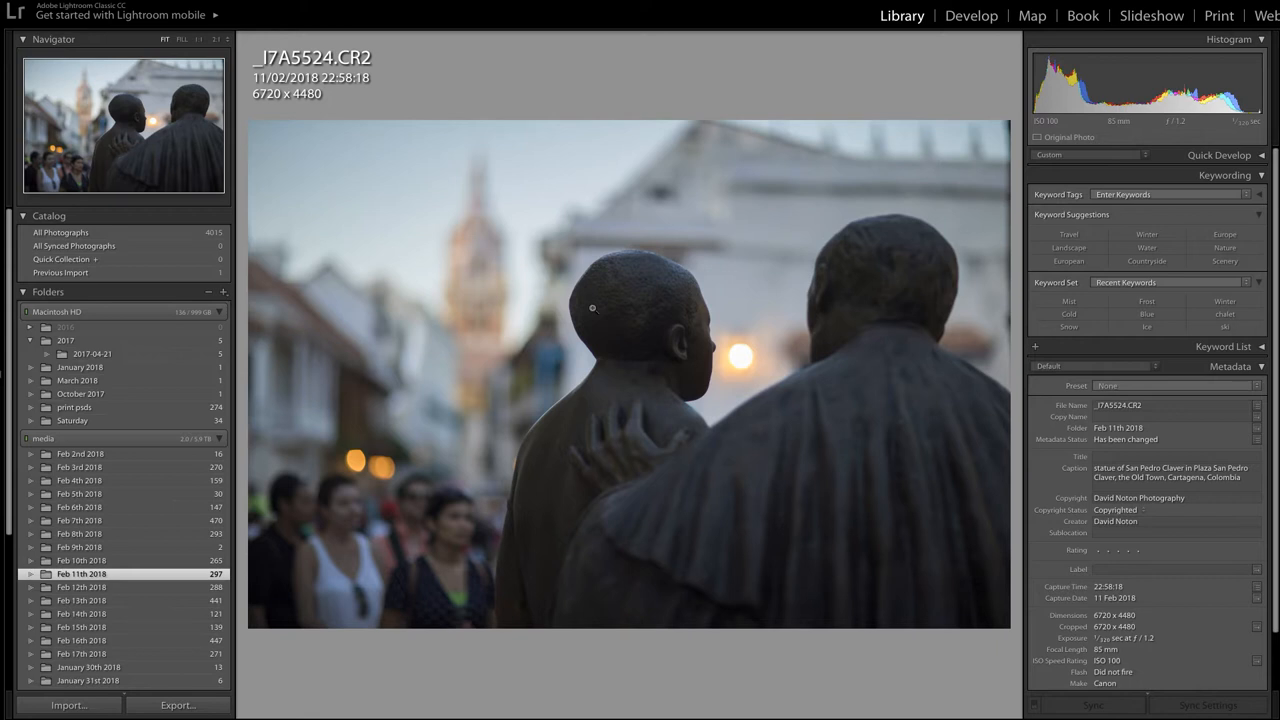
mouse_move(475, 228)
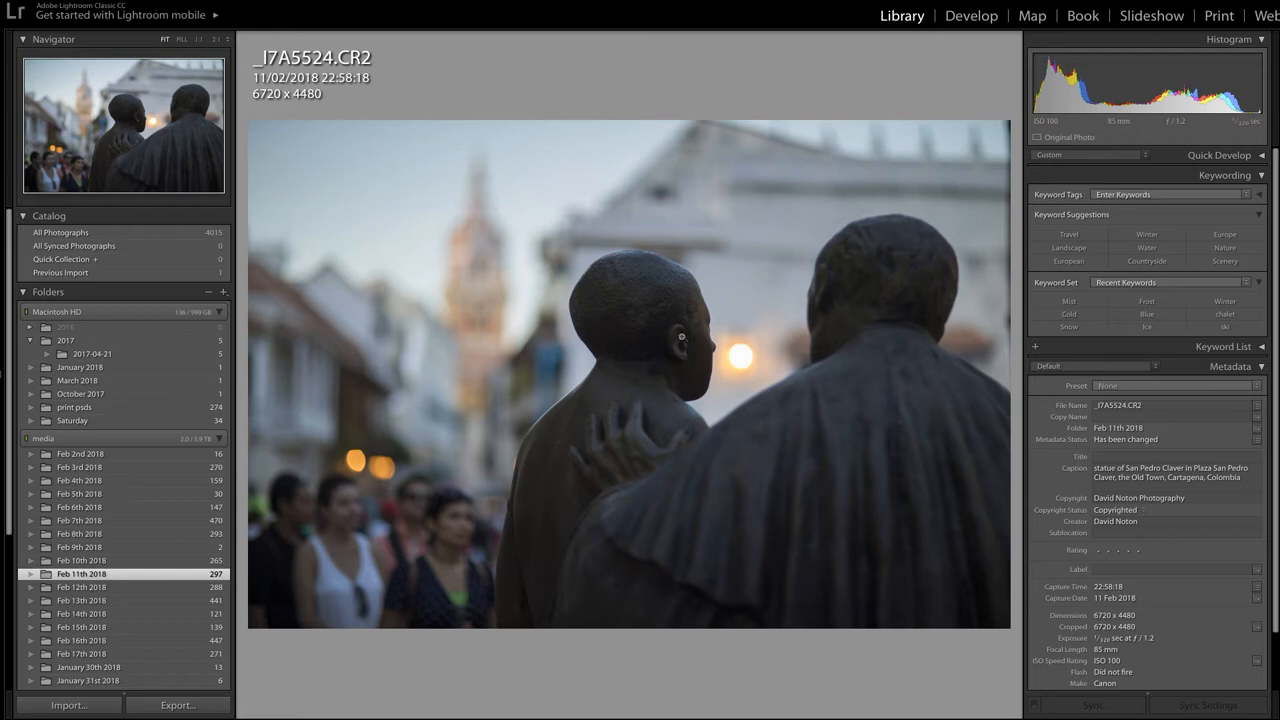
left_click(970, 15)
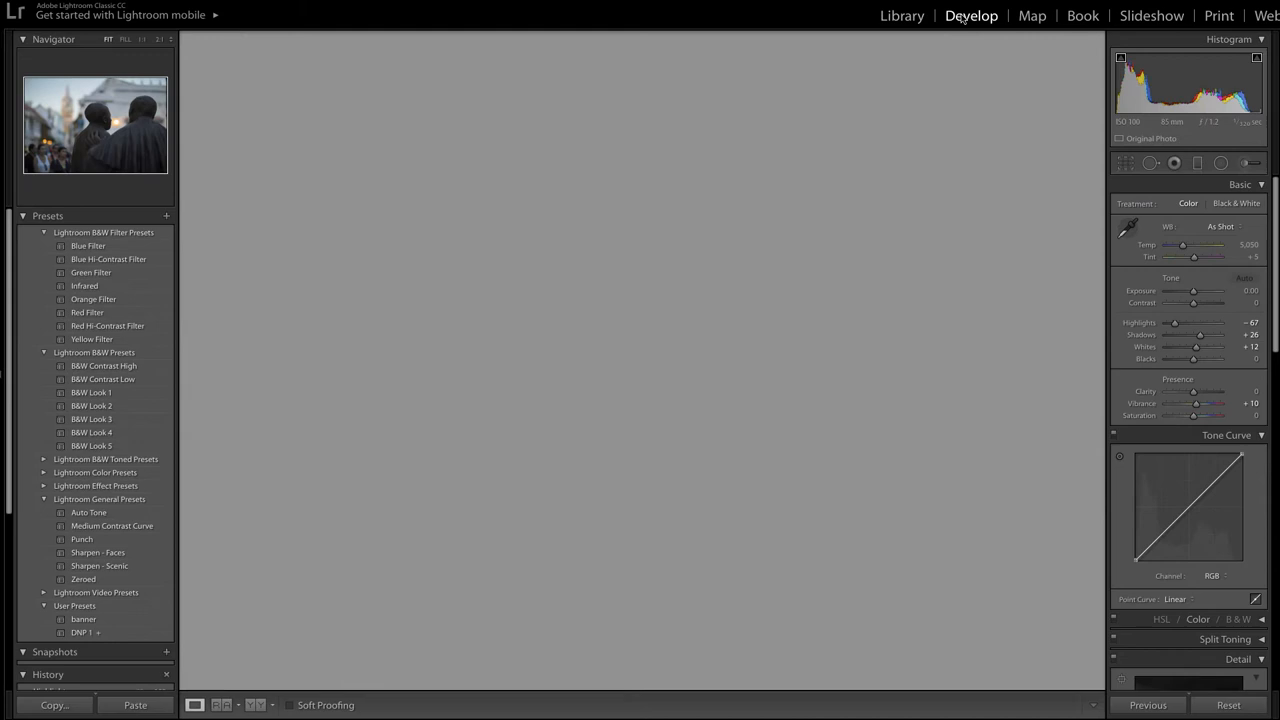
Reset the statues close-up and lower its Highlights to about -93.
left_click(257, 705)
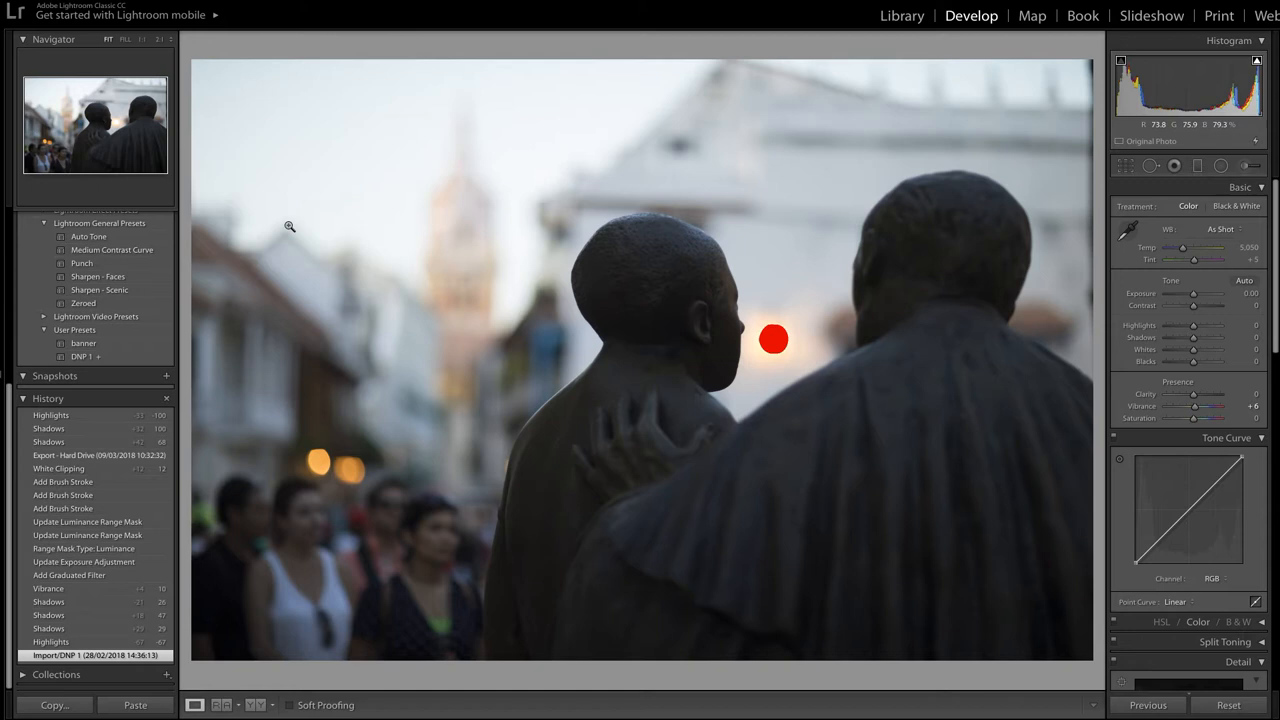
mouse_move(440, 257)
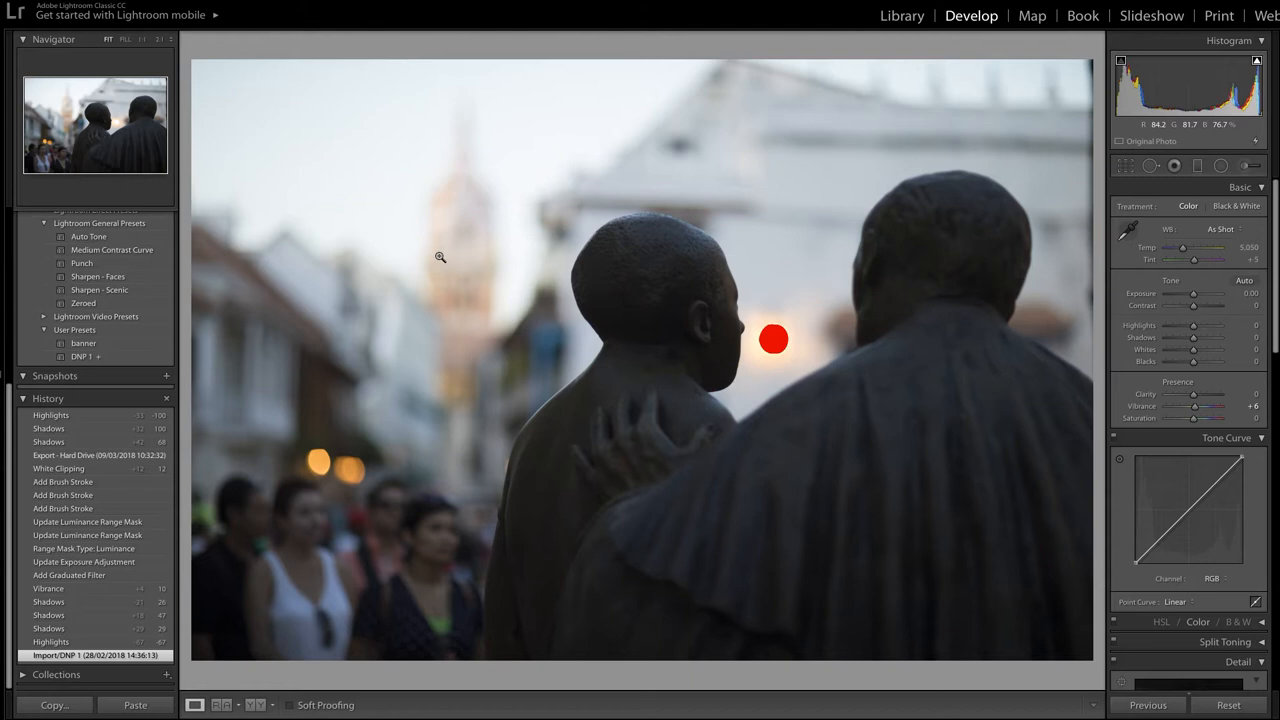
mouse_move(1194, 326)
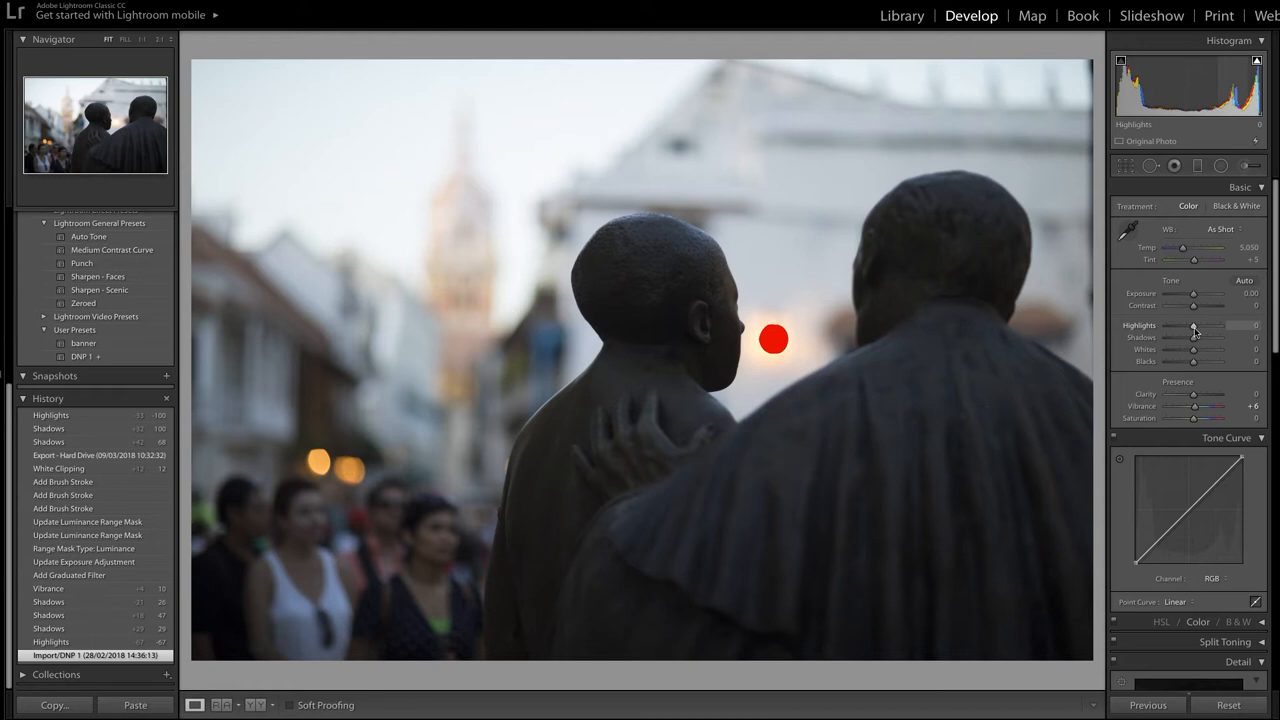
left_click_drag(1205, 326, 1190, 326)
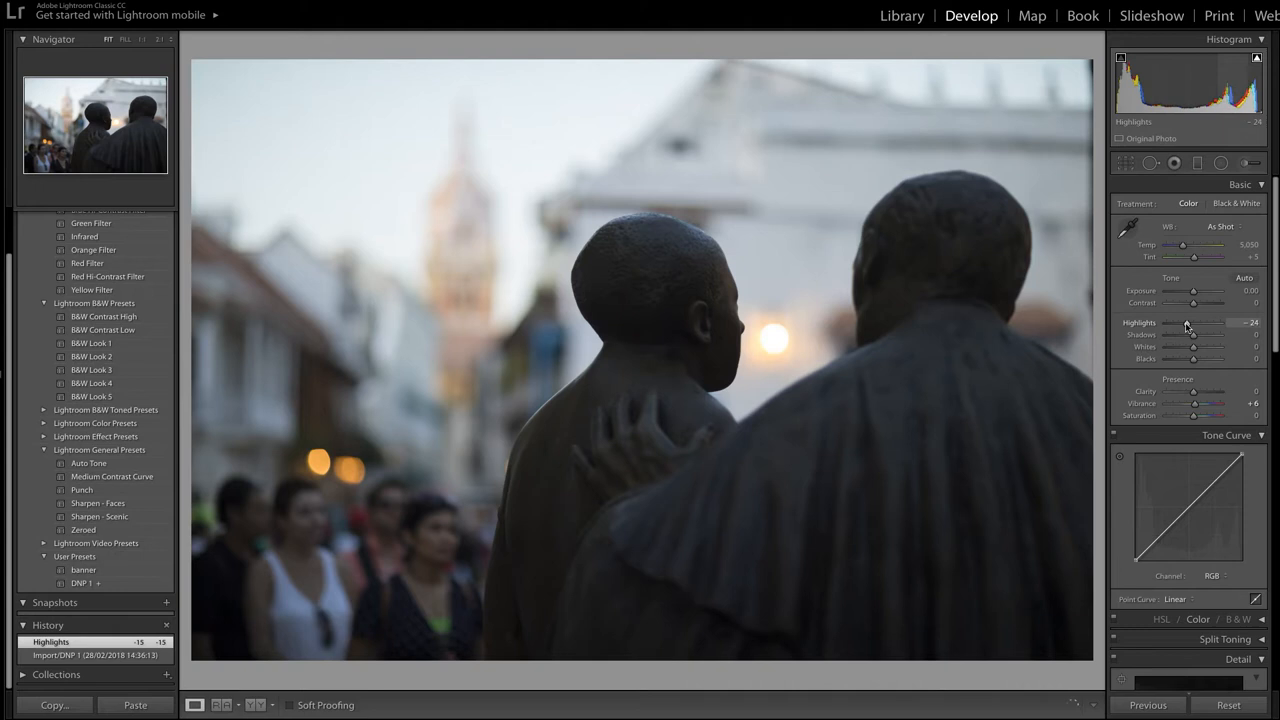
left_click_drag(1195, 322, 1180, 322)
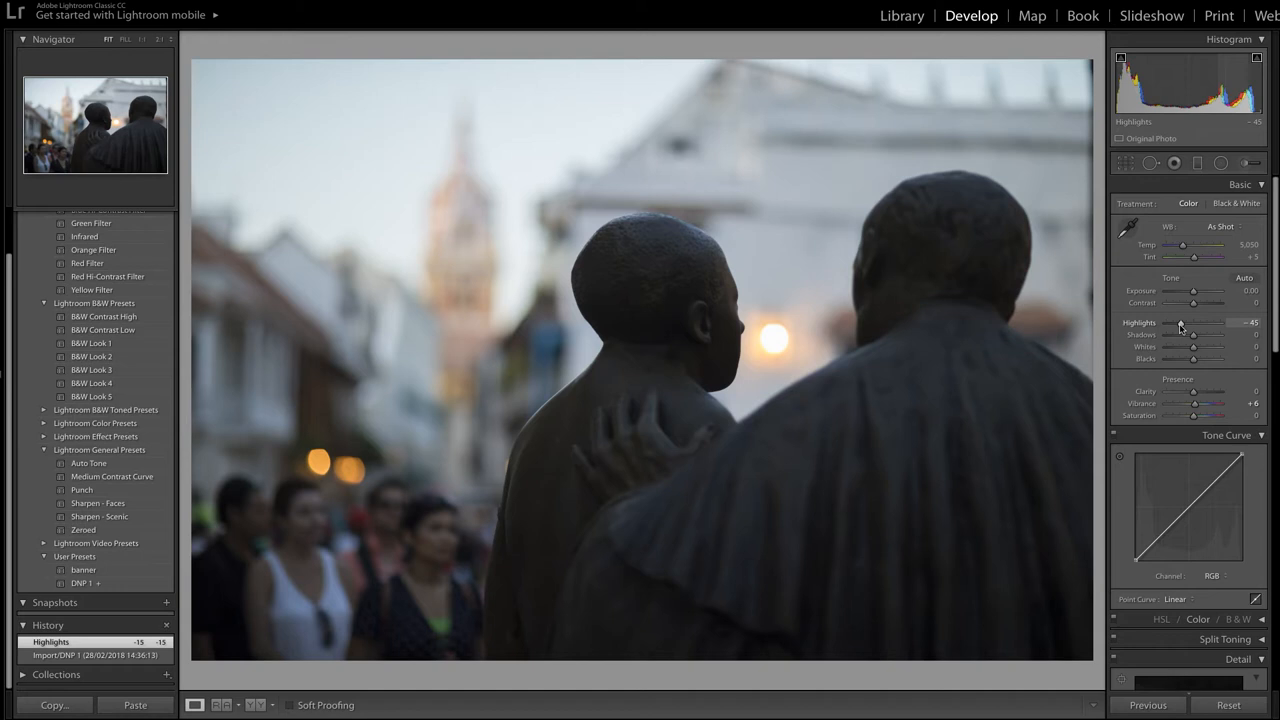
left_click_drag(1180, 322, 1165, 322)
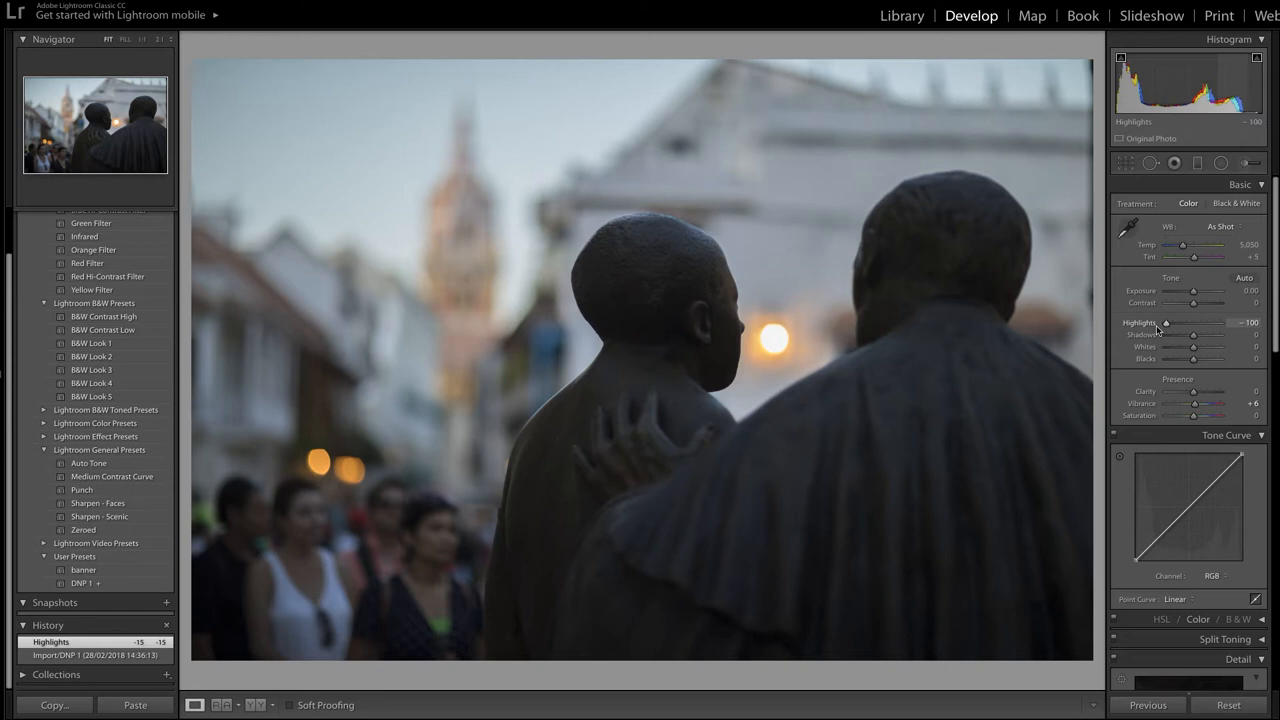
left_click_drag(1165, 322, 1172, 322)
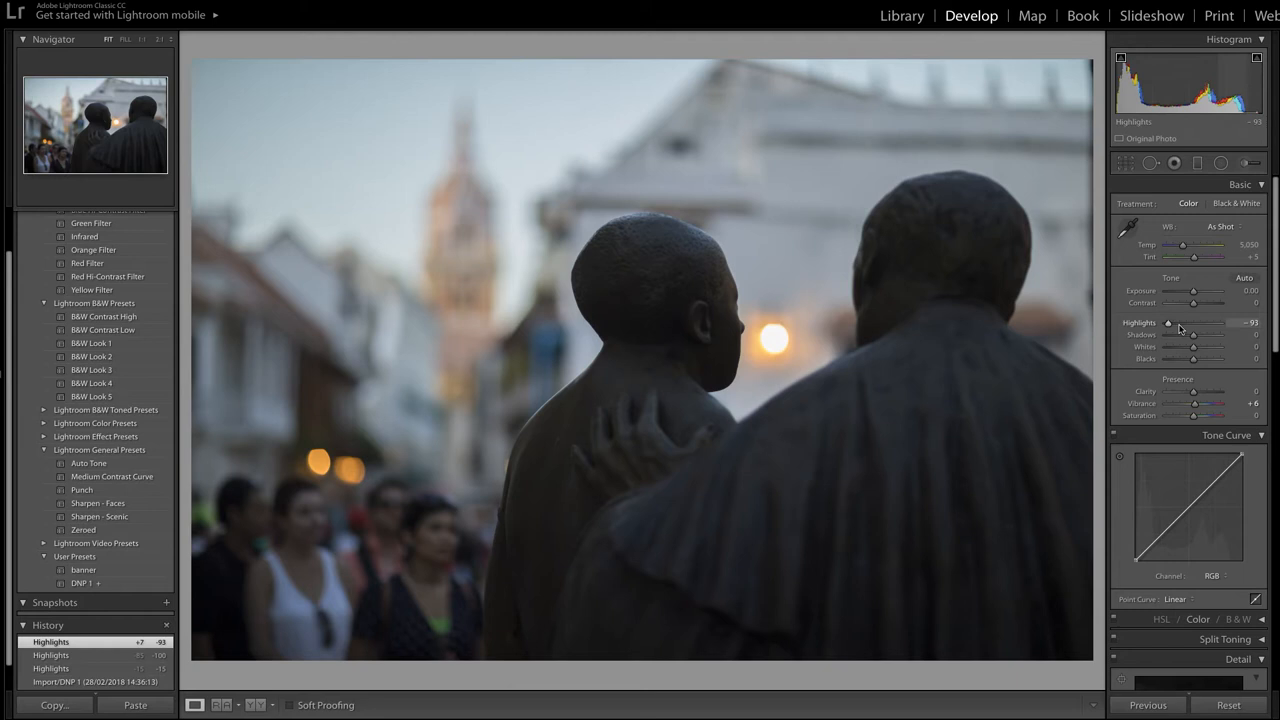
Set Highlights to -100 and lift Shadows to about +41.
left_click_drag(1195, 322, 1166, 322)
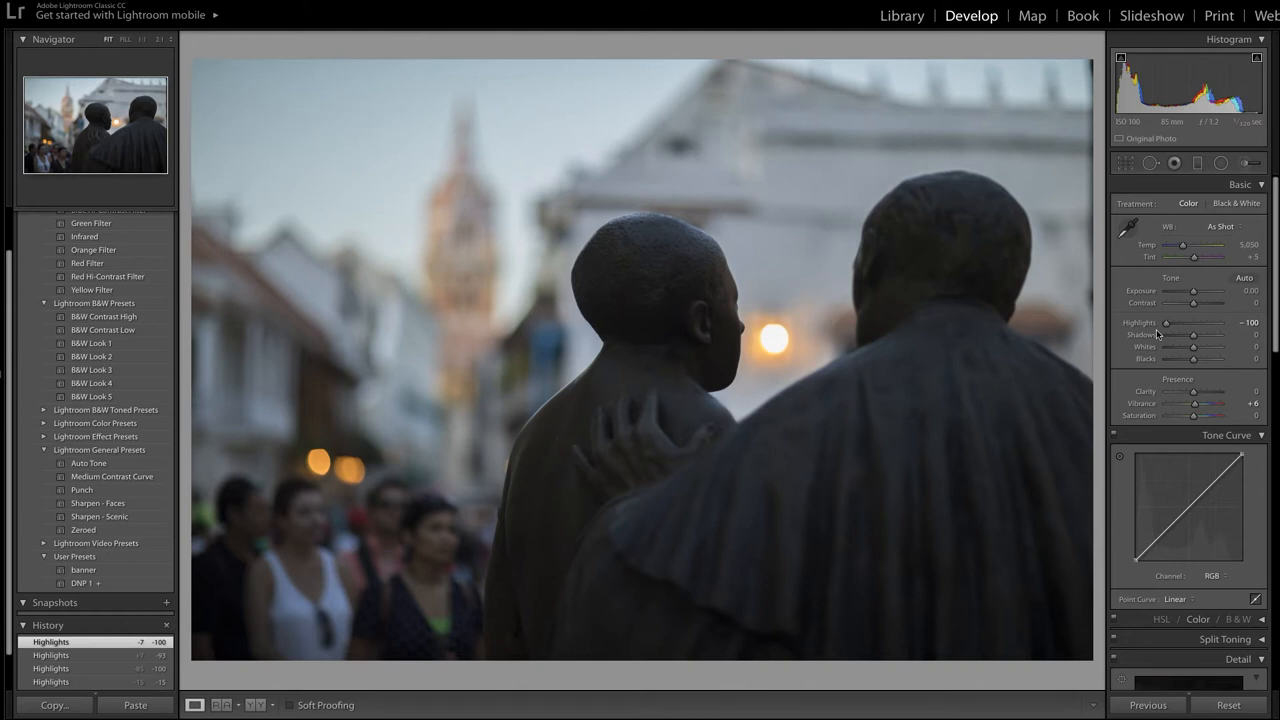
left_click_drag(1178, 335, 1195, 335)
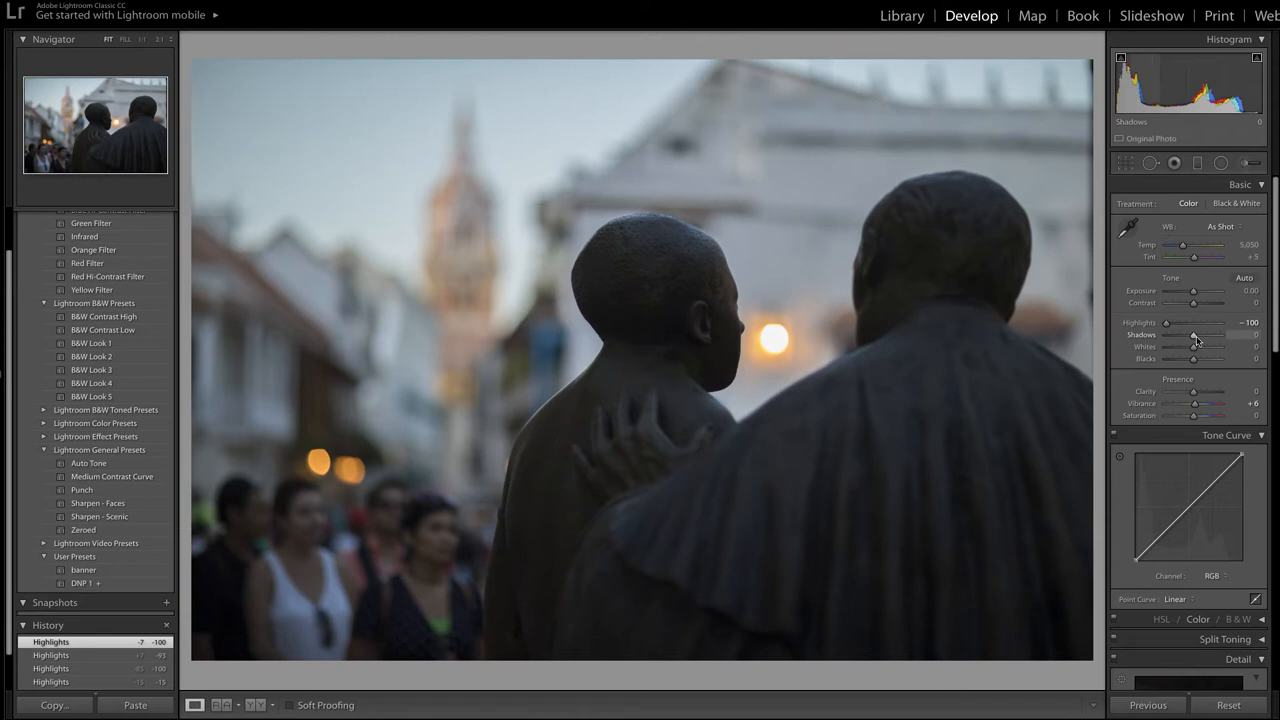
left_click_drag(1195, 335, 1248, 335)
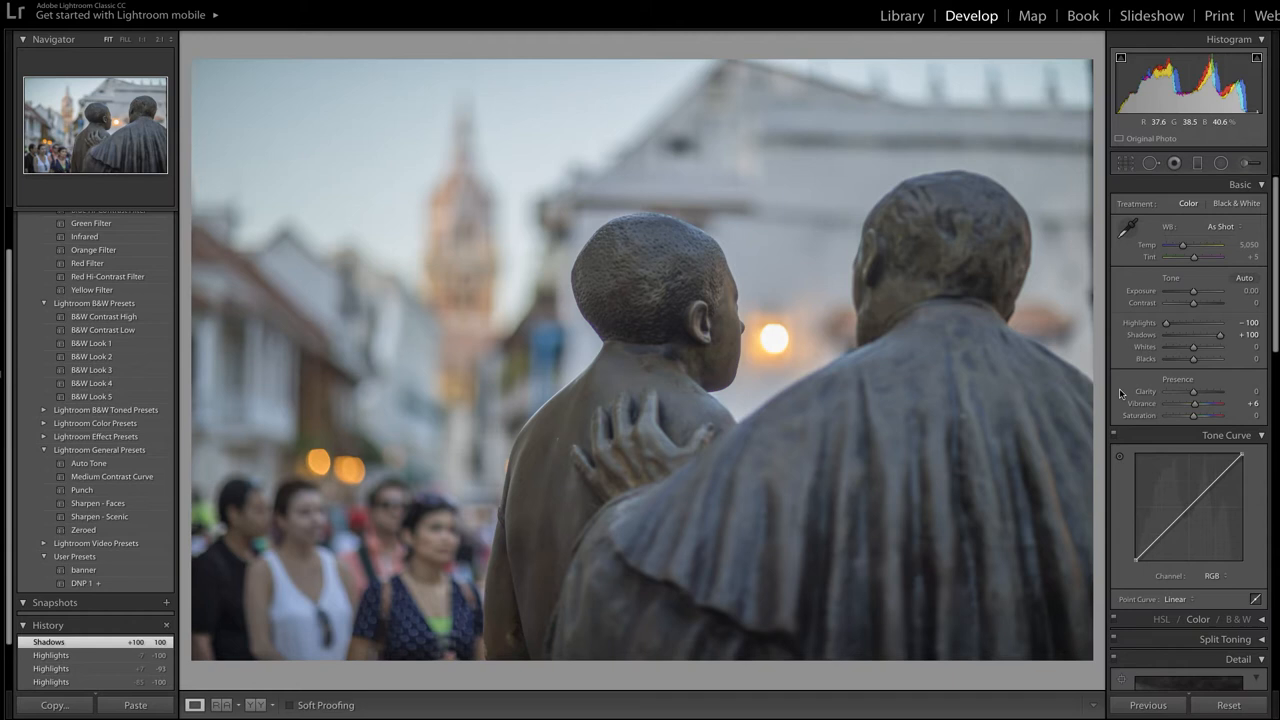
left_click_drag(1225, 335, 1205, 335)
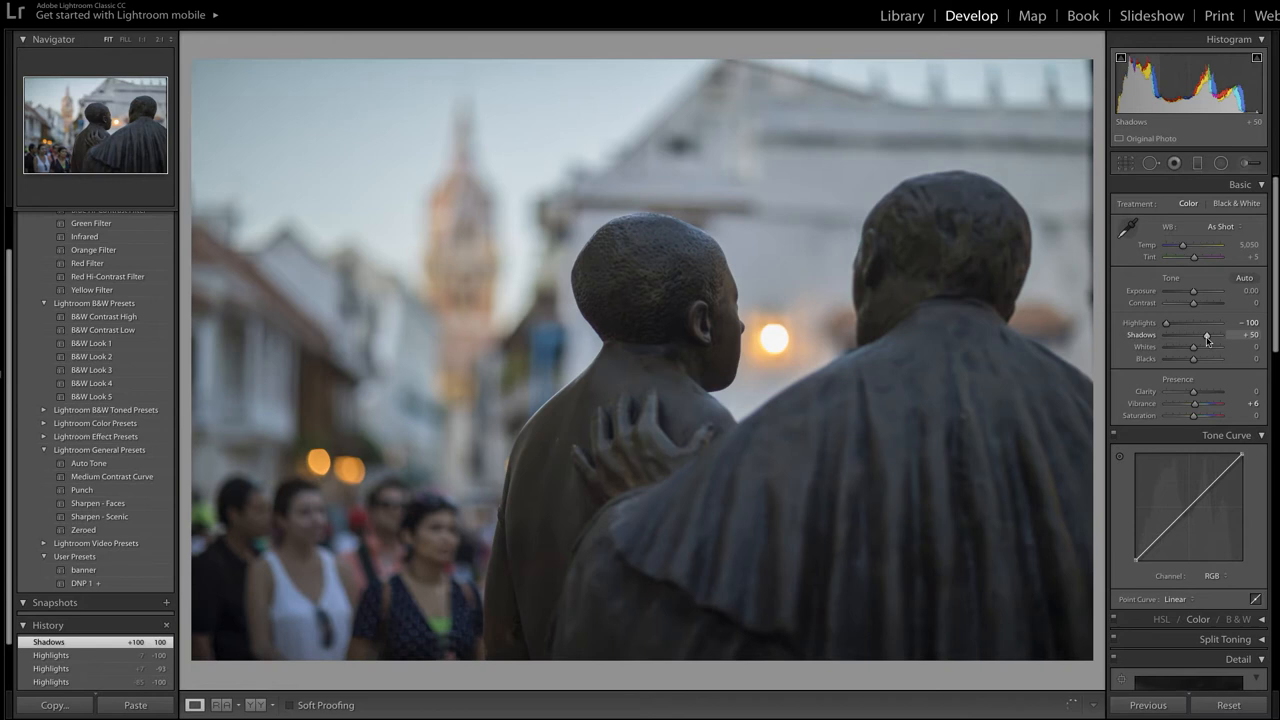
left_click_drag(1207, 335, 1203, 335)
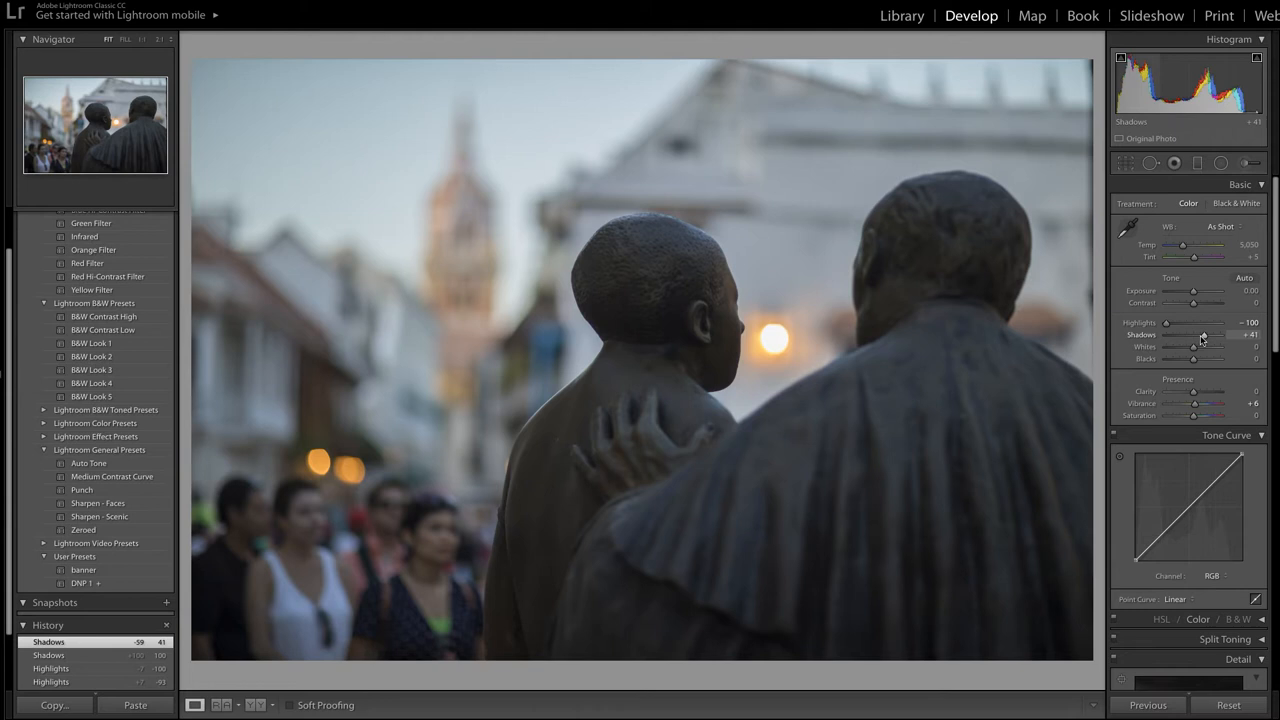
Reset Shadows to 0, sweep them up to +53, then settle at +40.
left_click_drag(1203, 335, 1193, 335)
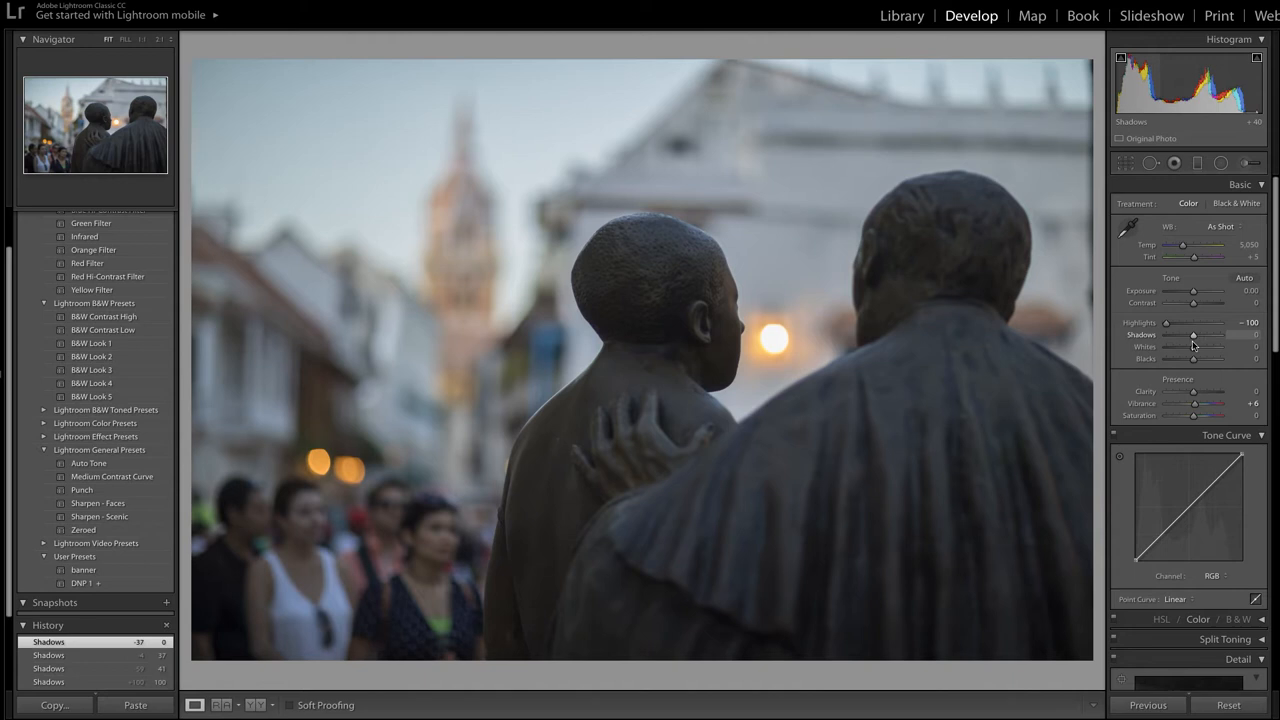
left_click_drag(1193, 335, 1205, 335)
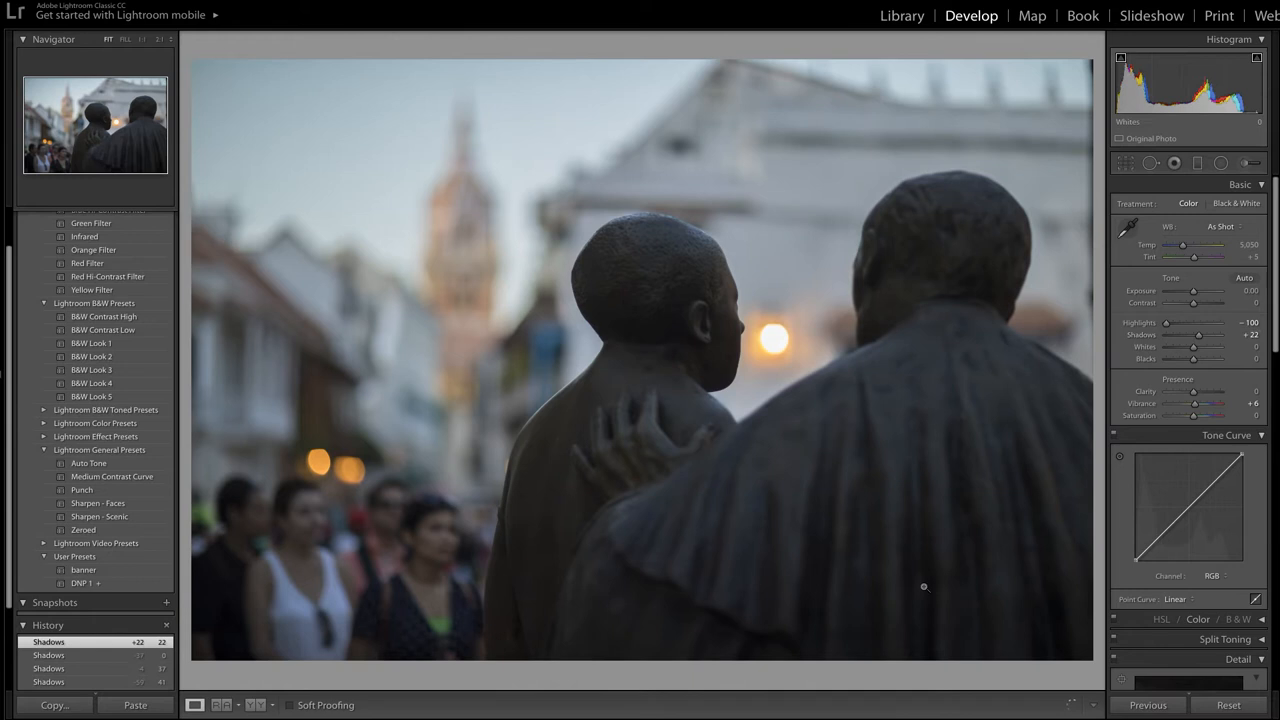
left_click_drag(1204, 335, 1215, 335)
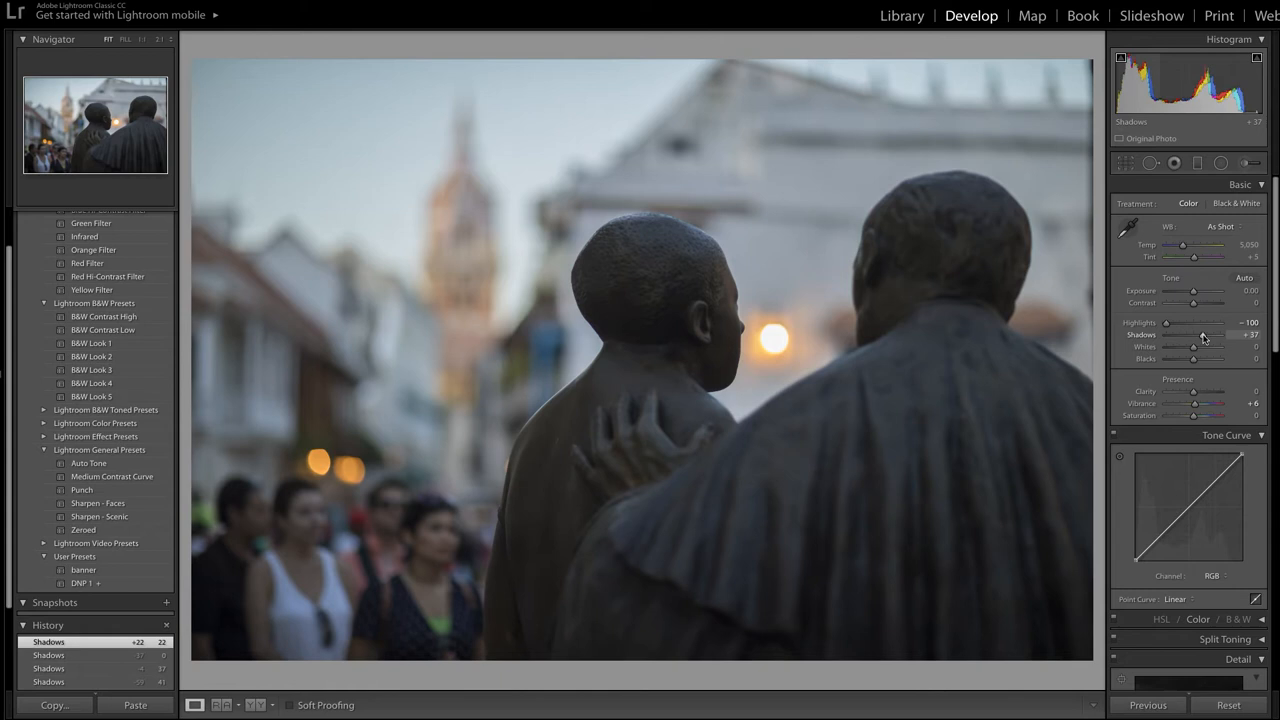
left_click_drag(1203, 335, 1217, 335)
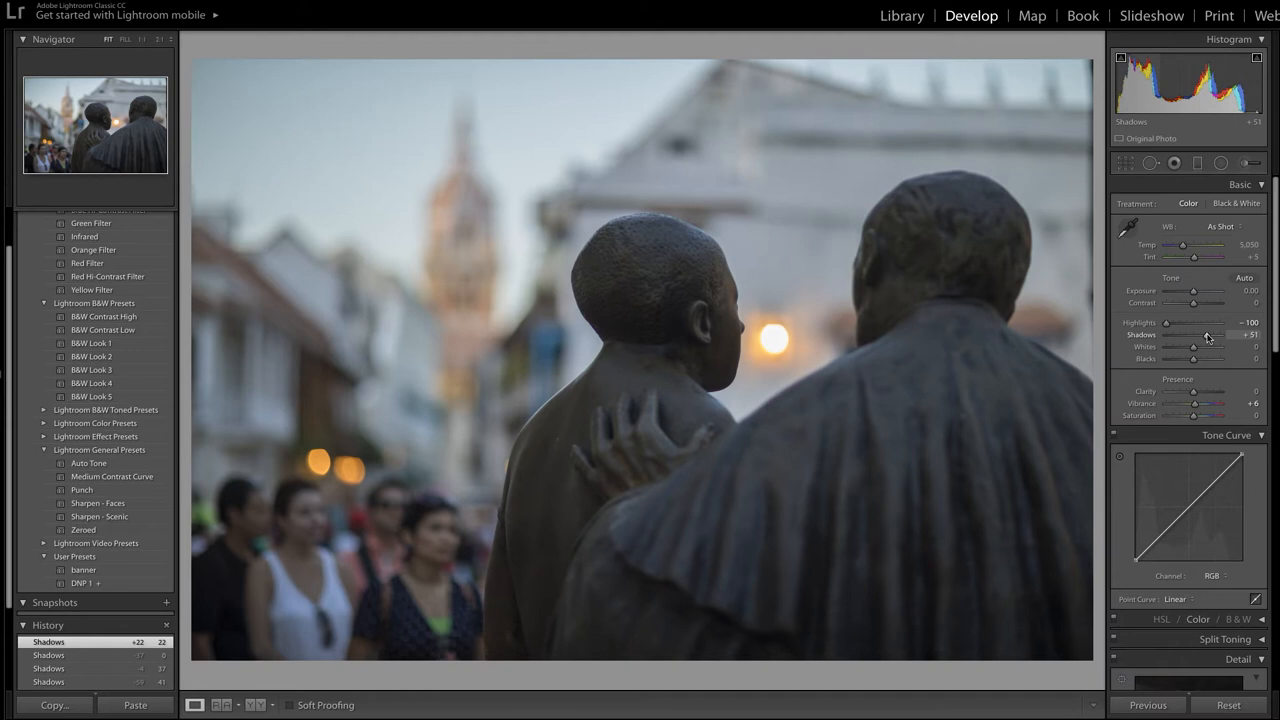
left_click_drag(1200, 335, 1207, 335)
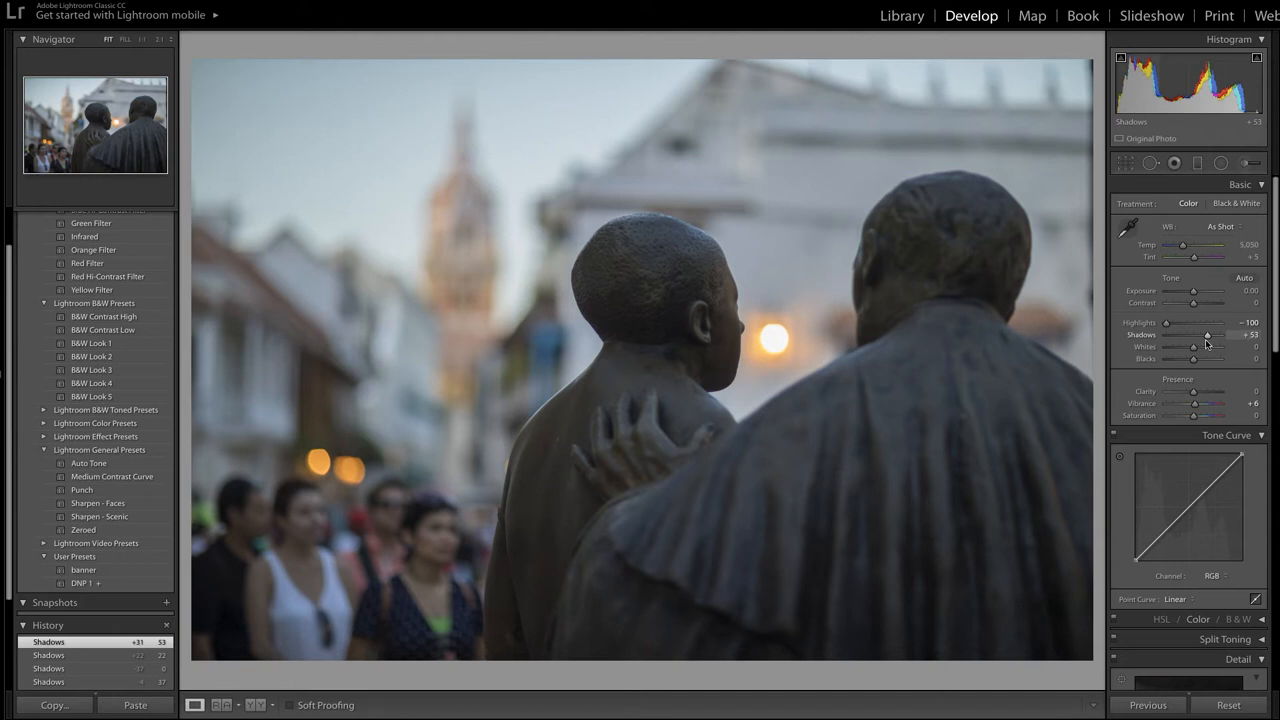
left_click_drag(1207, 335, 1203, 335)
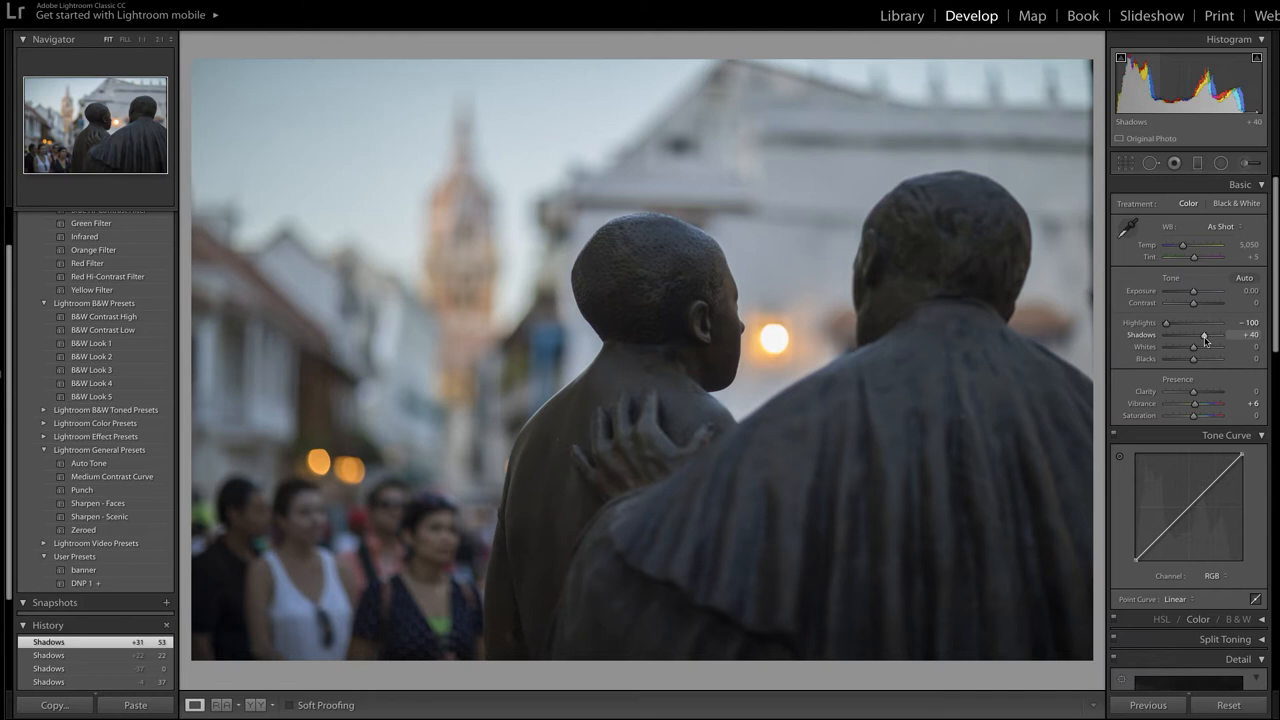
left_click_drag(1205, 335, 1200, 335)
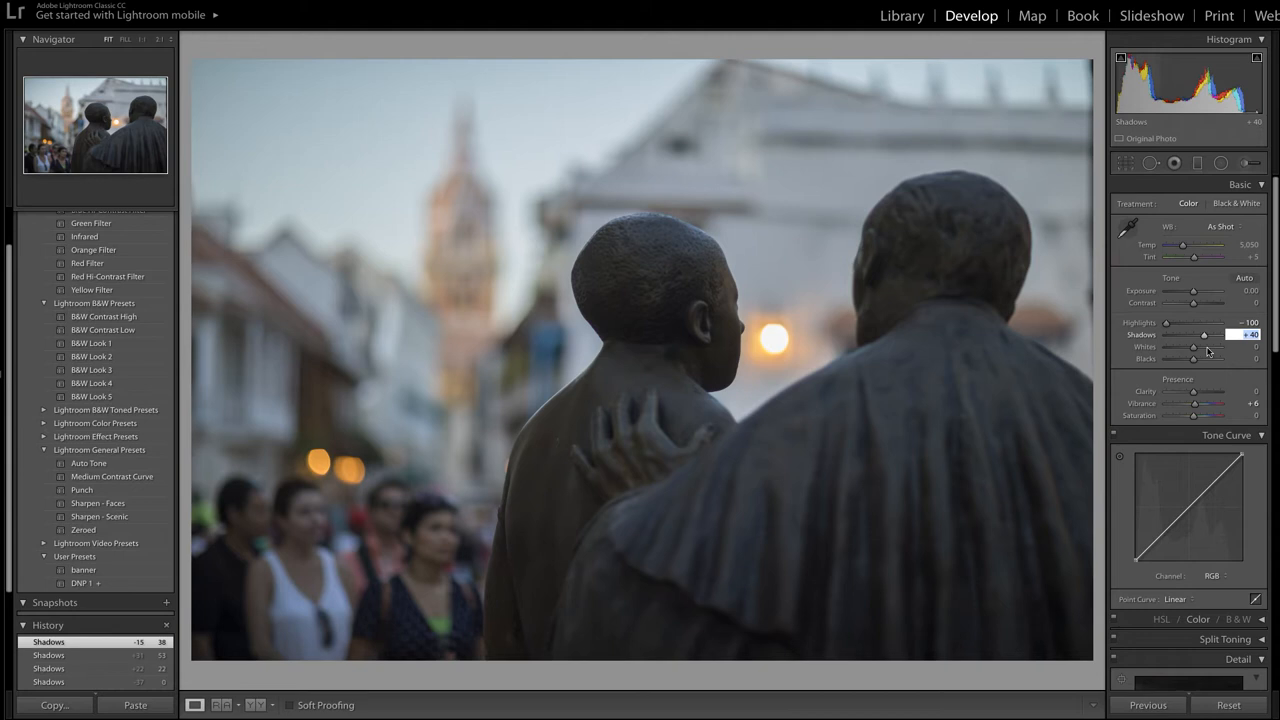
Ease Highlights from -100 up to -66, keeping Shadows at +40.
left_click_drag(1205, 327, 1175, 327)
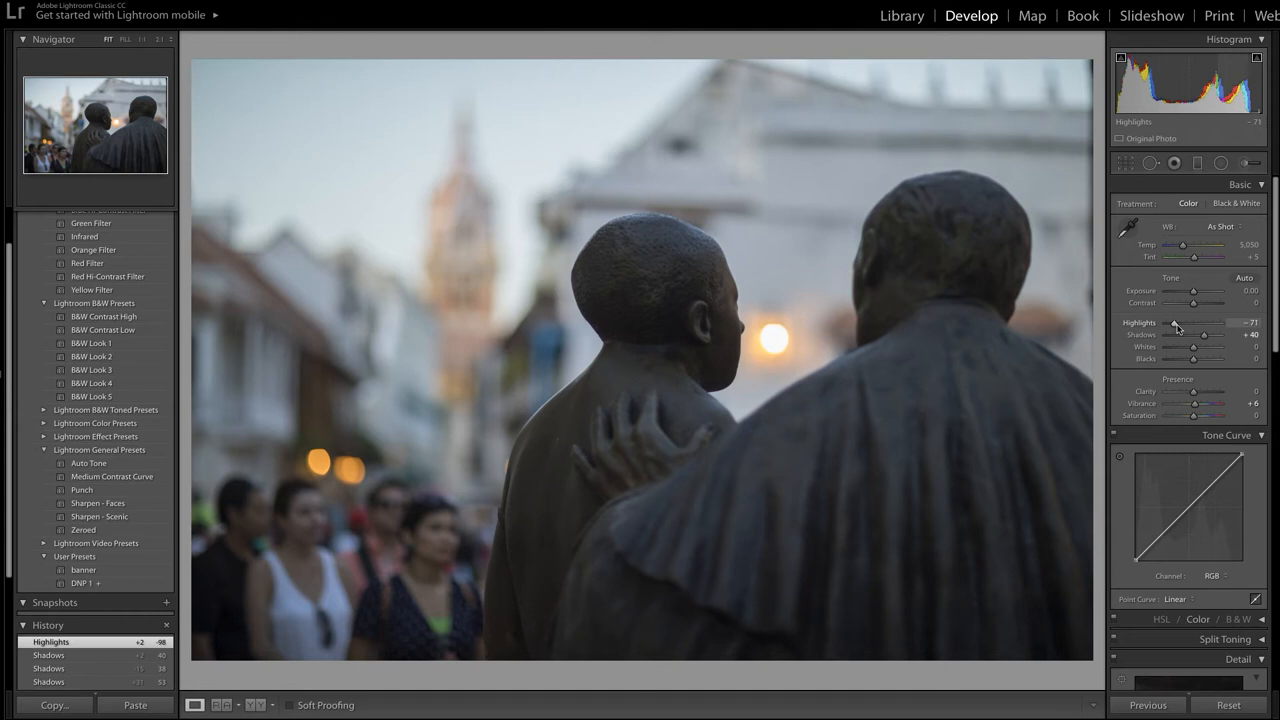
left_click_drag(1207, 335, 1210, 335)
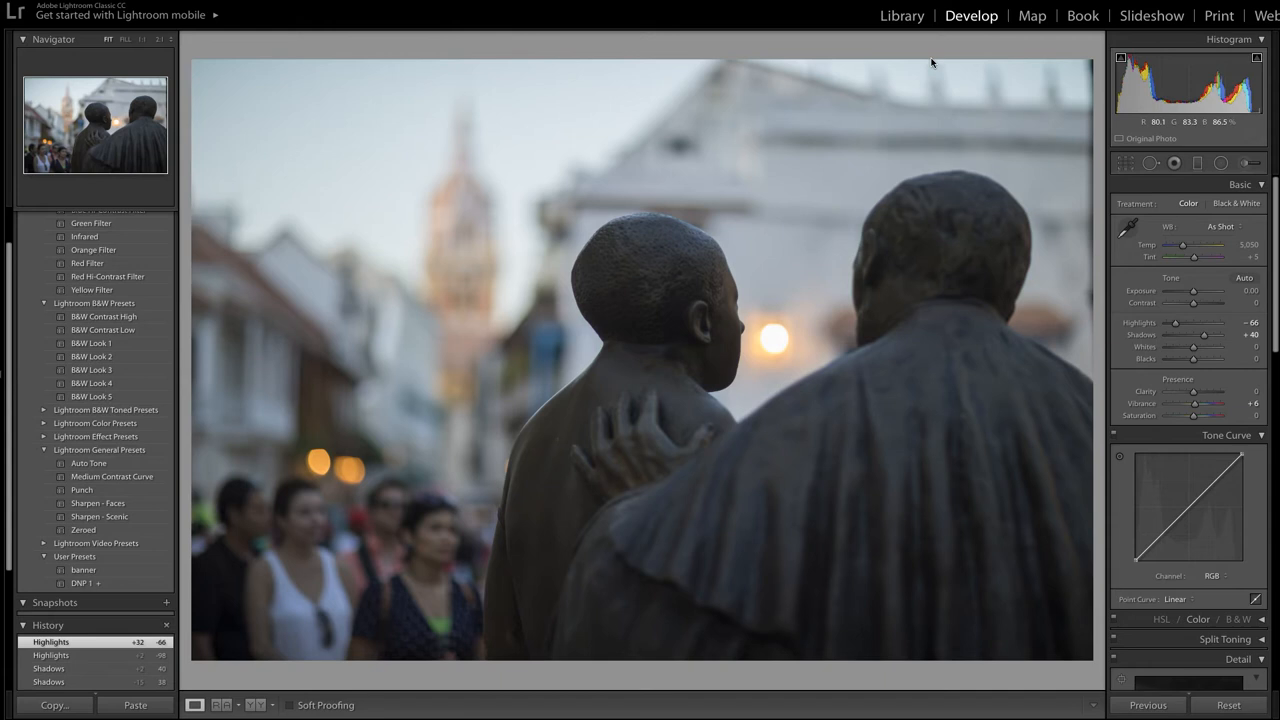
Find the Cartagena plaza dusk photo in Library and open it in Develop.
left_click(901, 15)
type("5538")
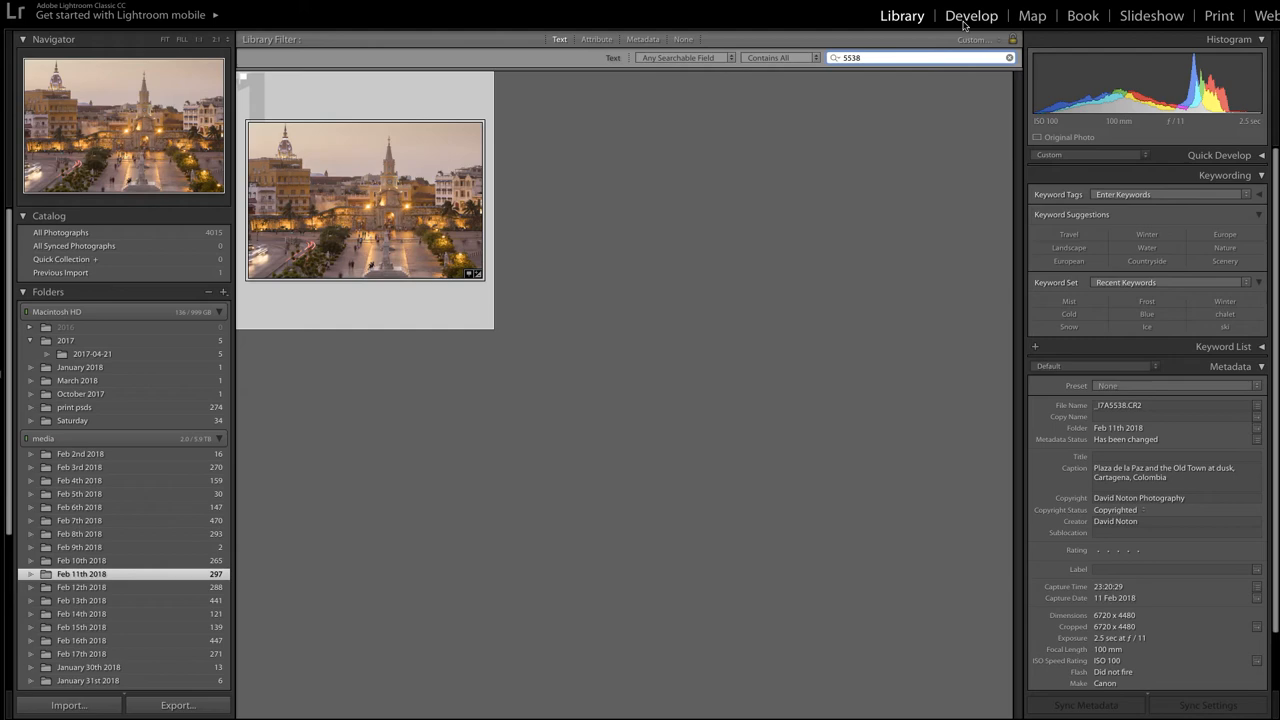
left_click(971, 15)
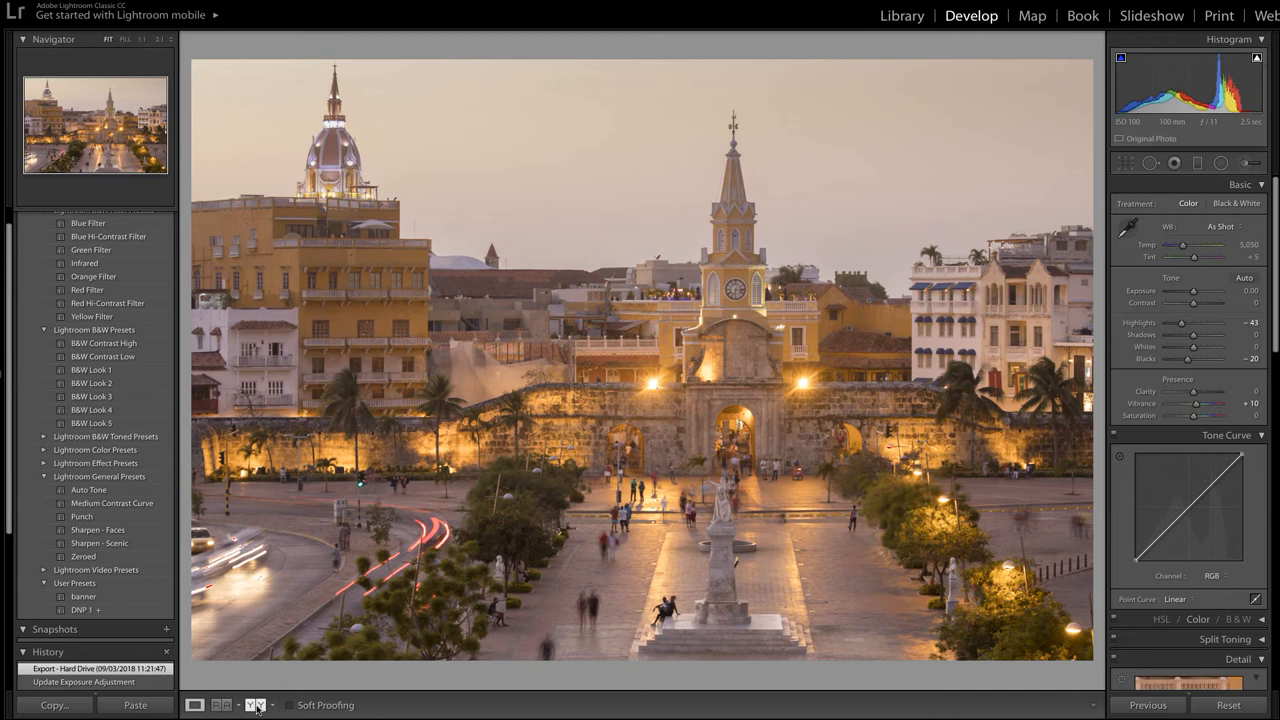
left_click(258, 705)
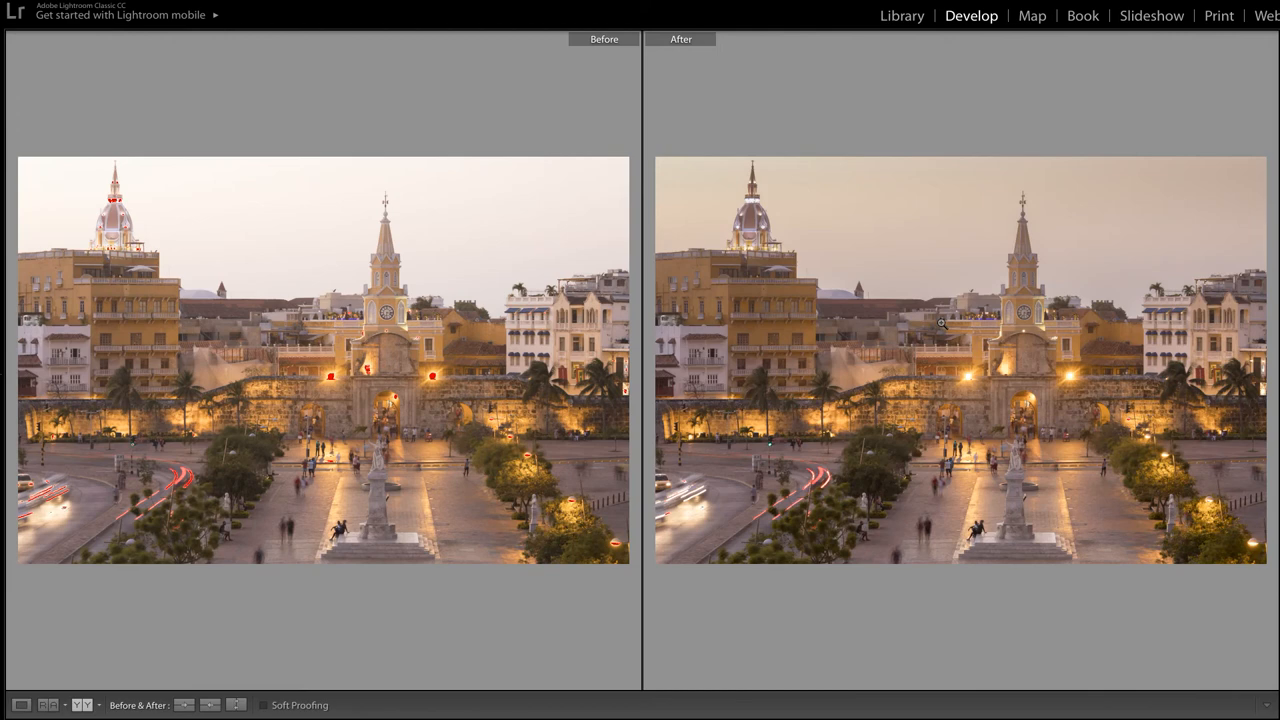
mouse_move(947, 329)
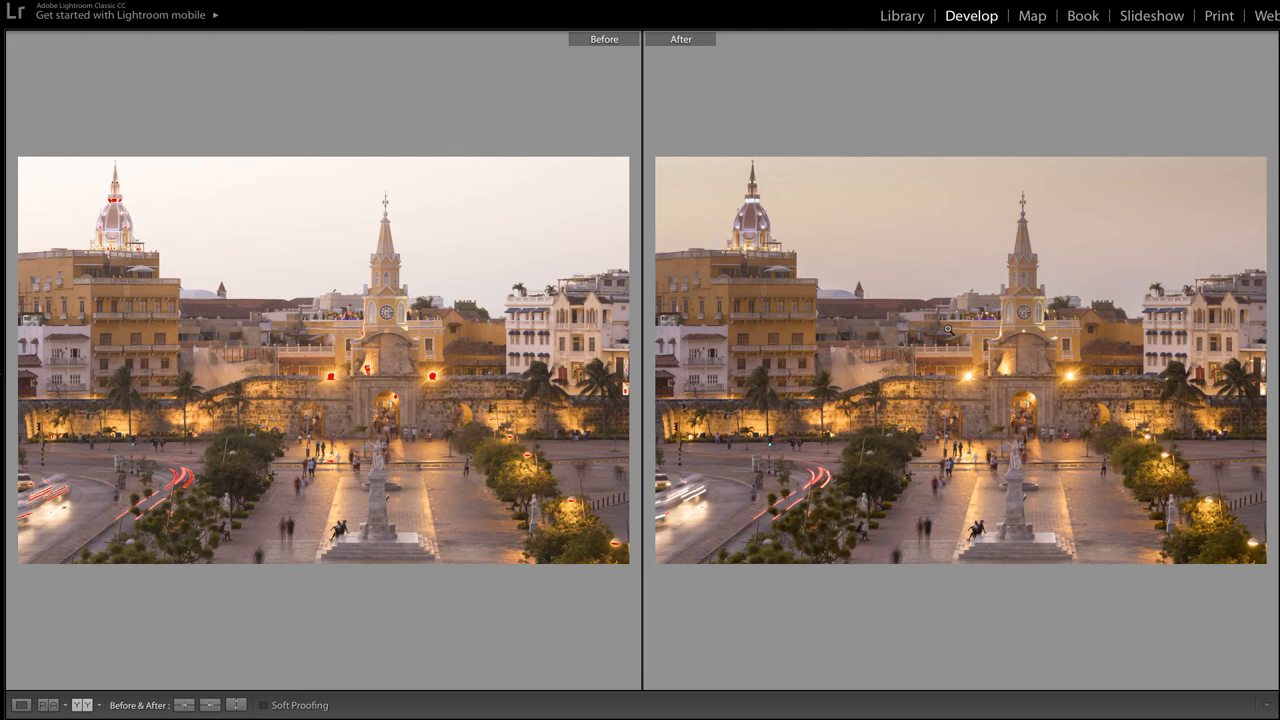
mouse_move(945, 249)
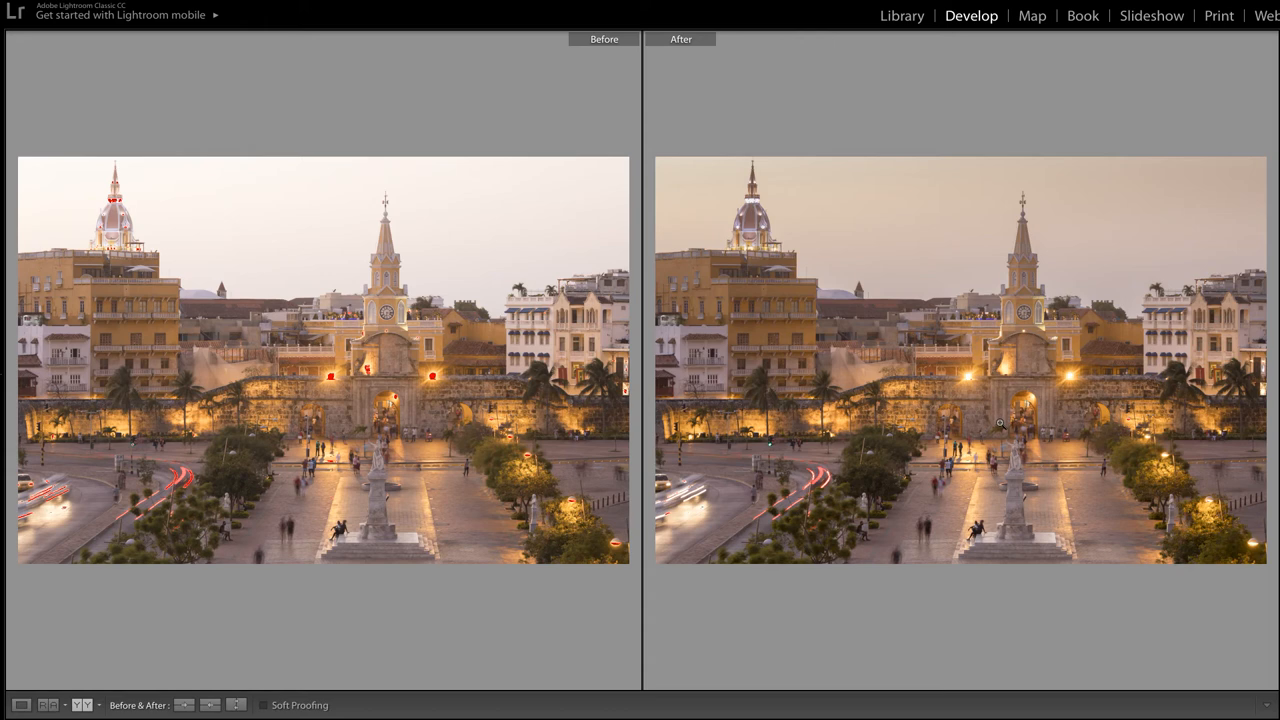
mouse_move(1070, 437)
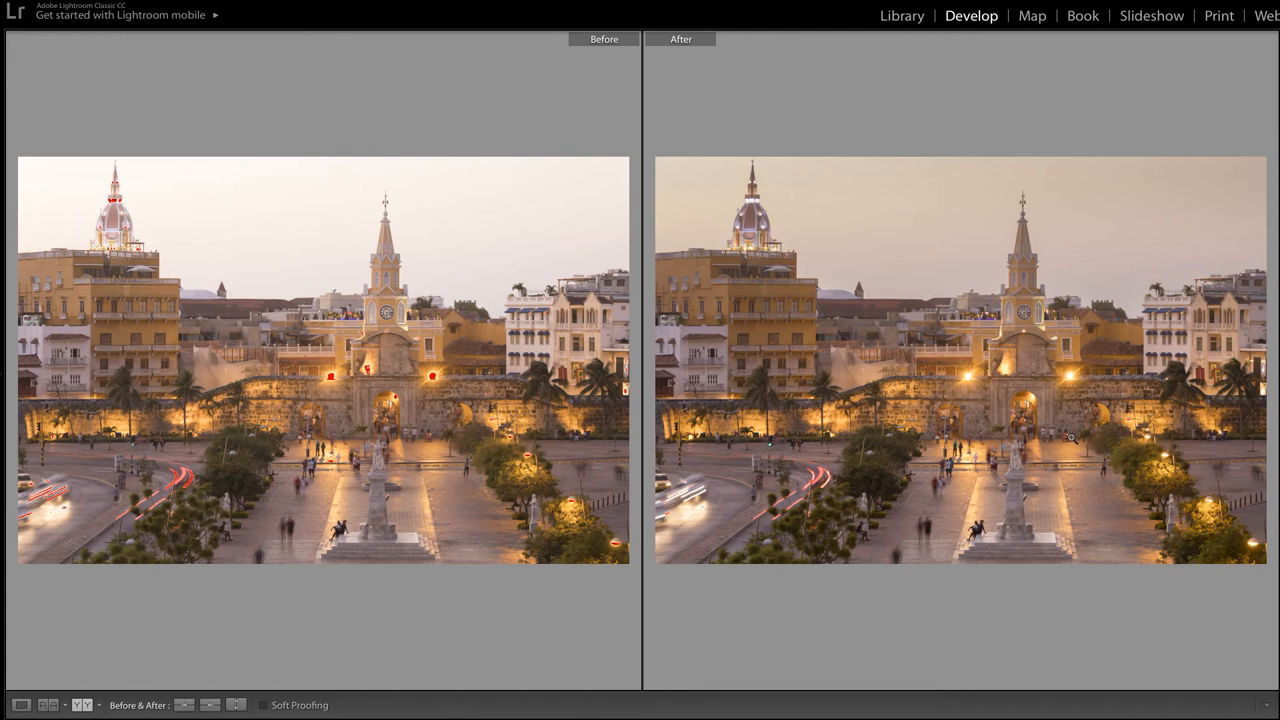
mouse_move(1148, 384)
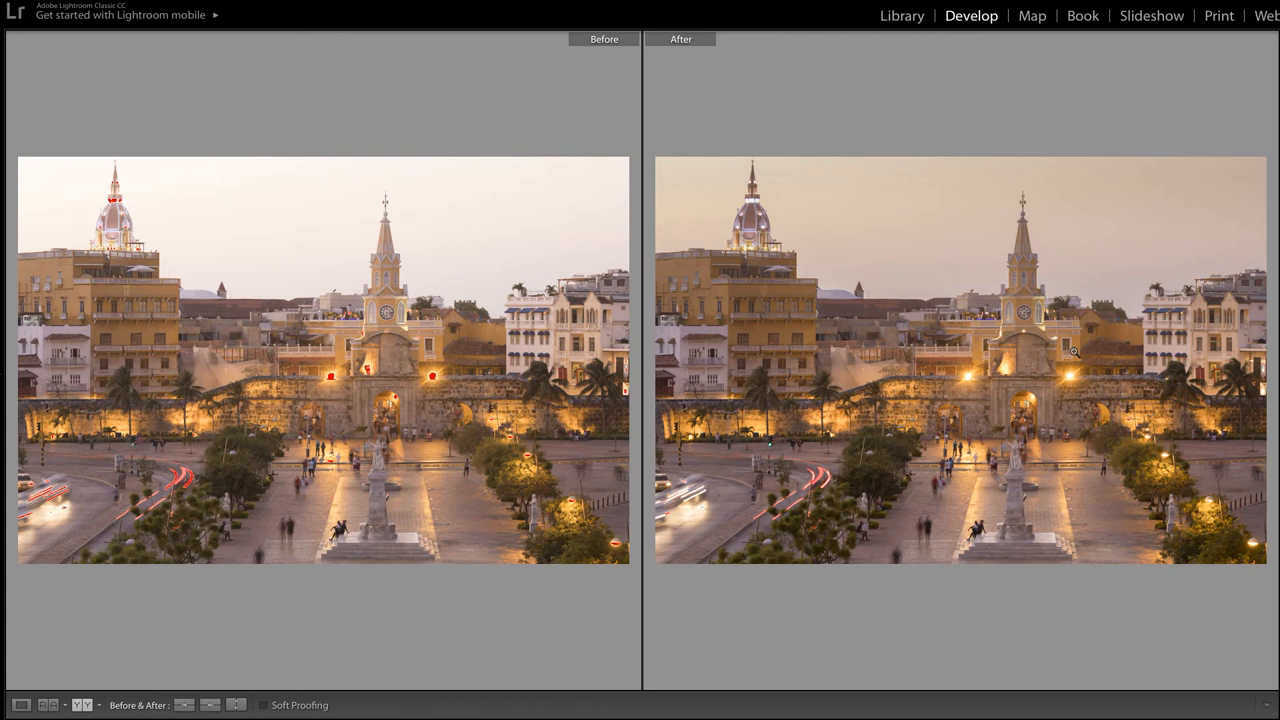
mouse_move(1098, 325)
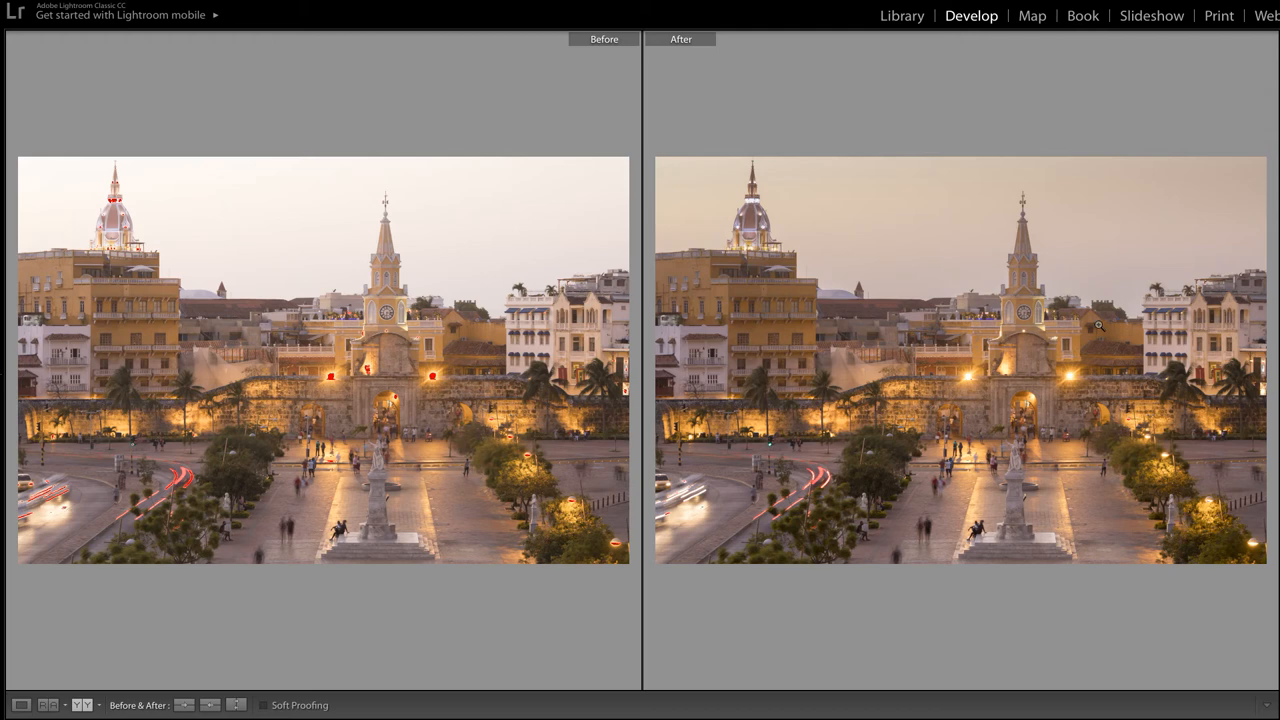
mouse_move(1080, 366)
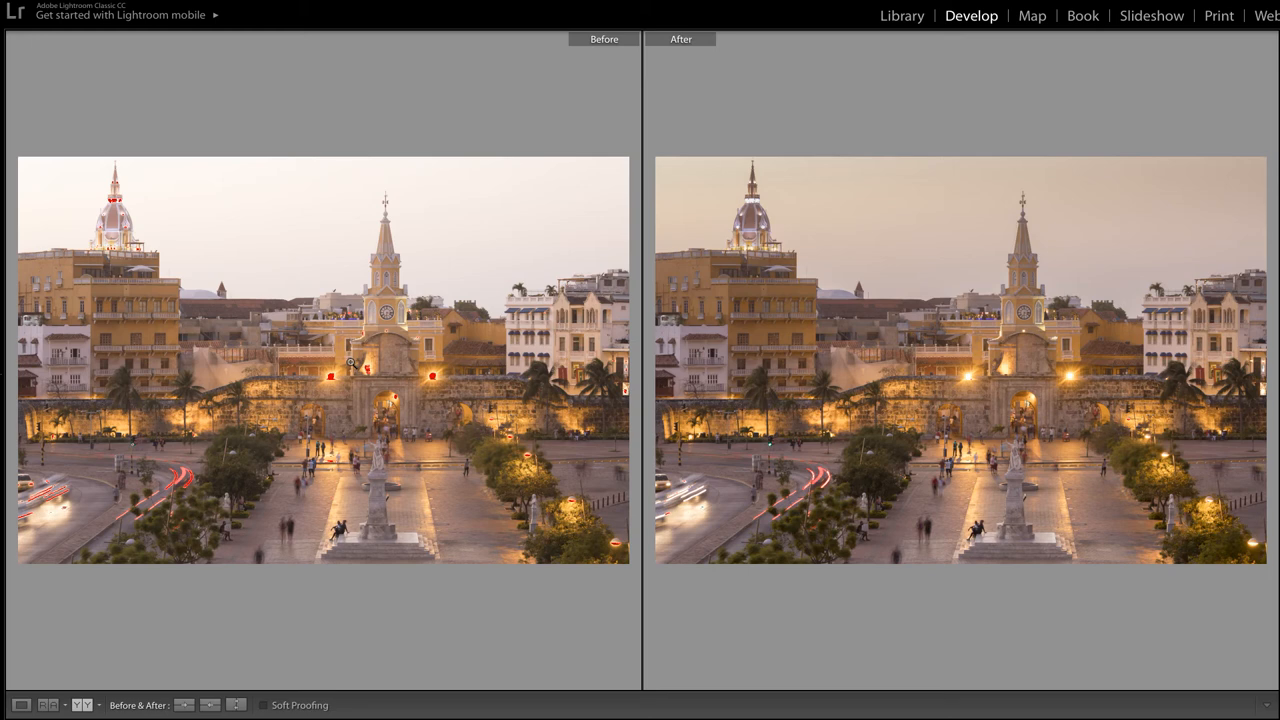
mouse_move(538, 427)
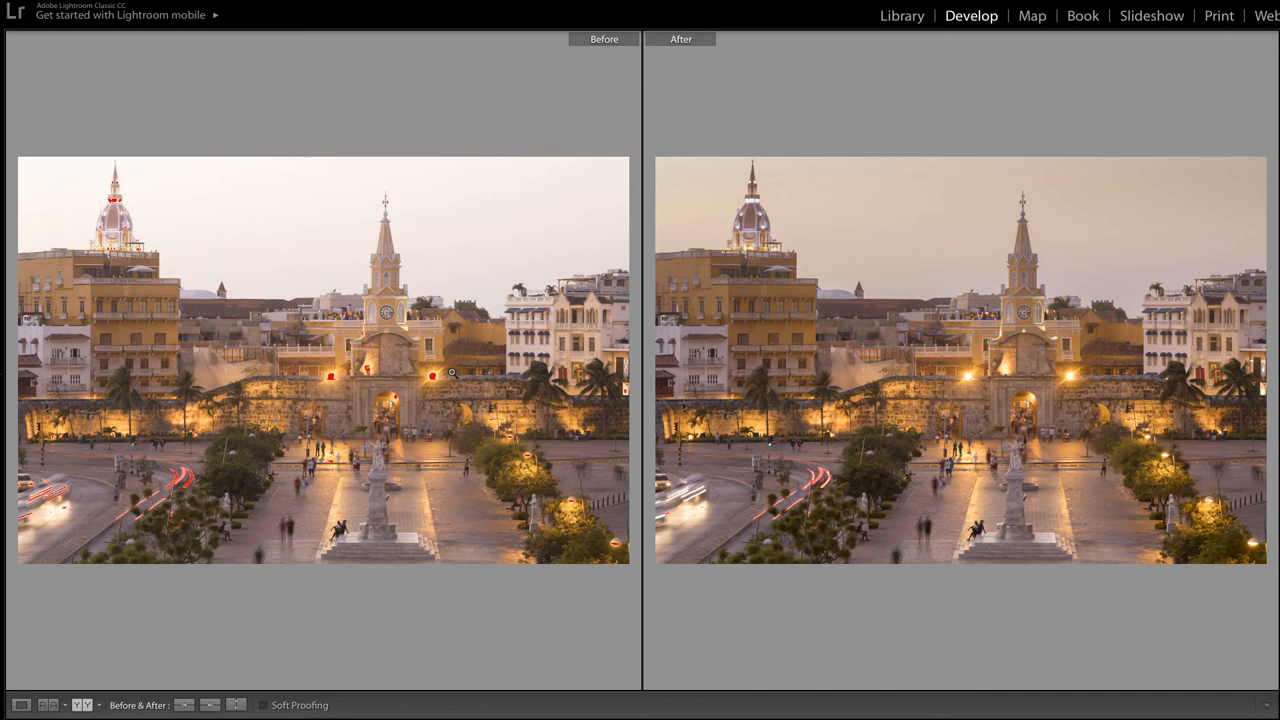
mouse_move(110, 195)
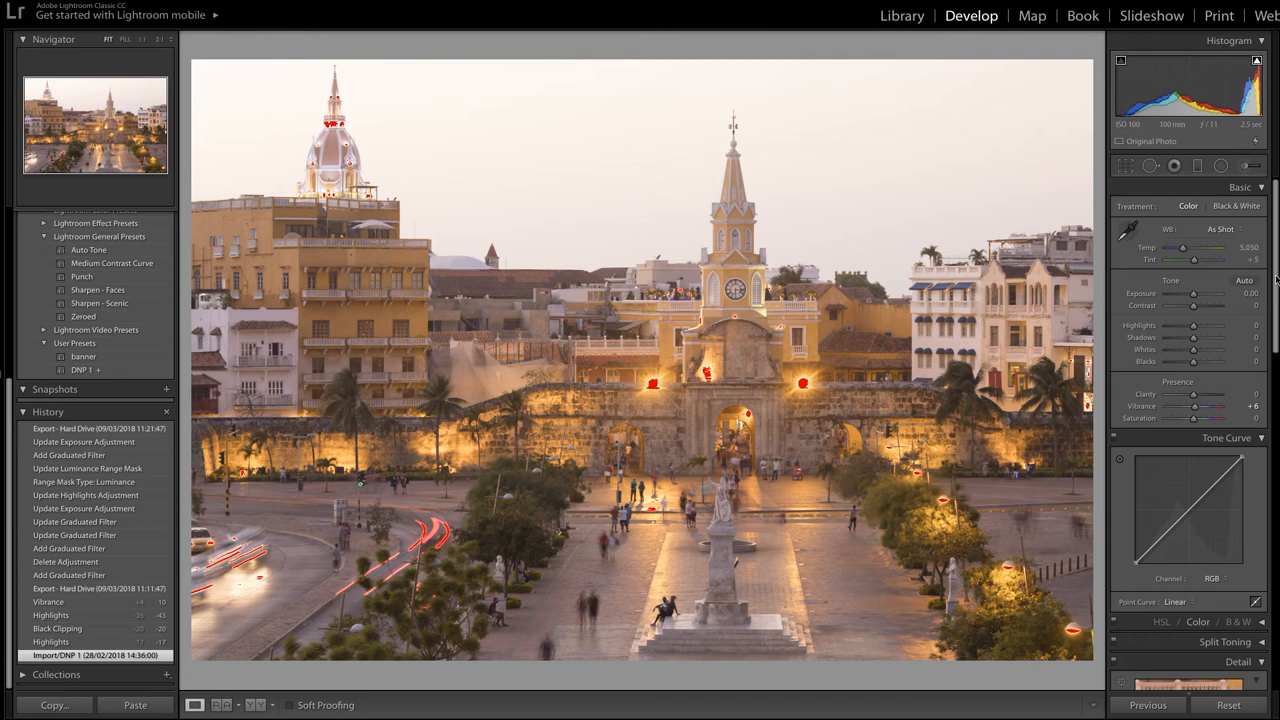
Restart edits from the imported original and lower Blacks to -16 while watching clipping.
left_click_drag(1193, 325, 1195, 325)
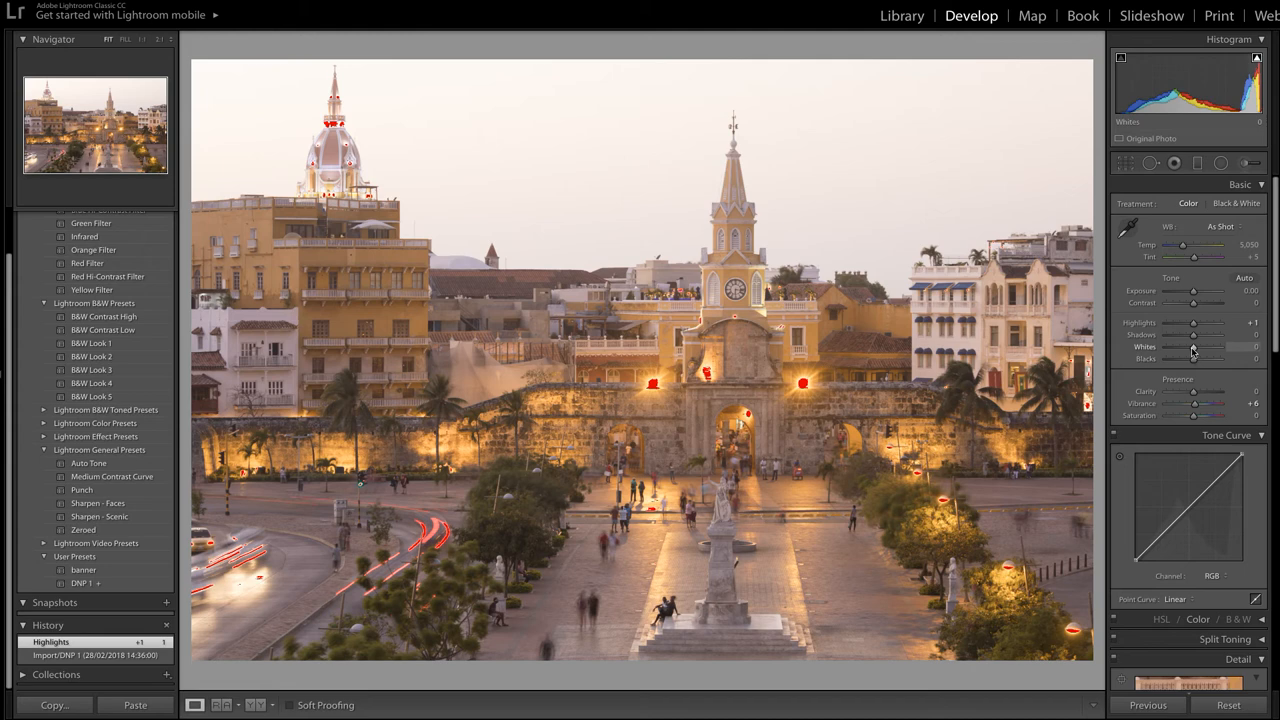
left_click_drag(1194, 358, 1190, 358)
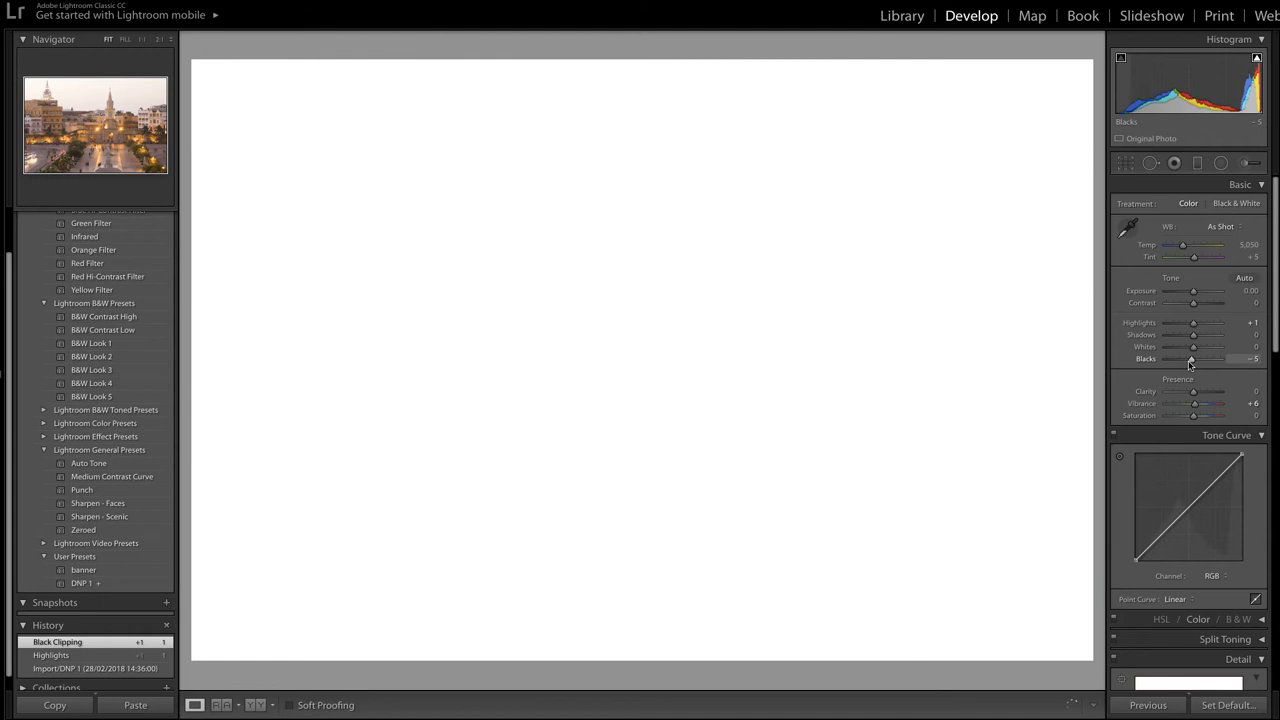
left_click_drag(1195, 359, 1188, 359)
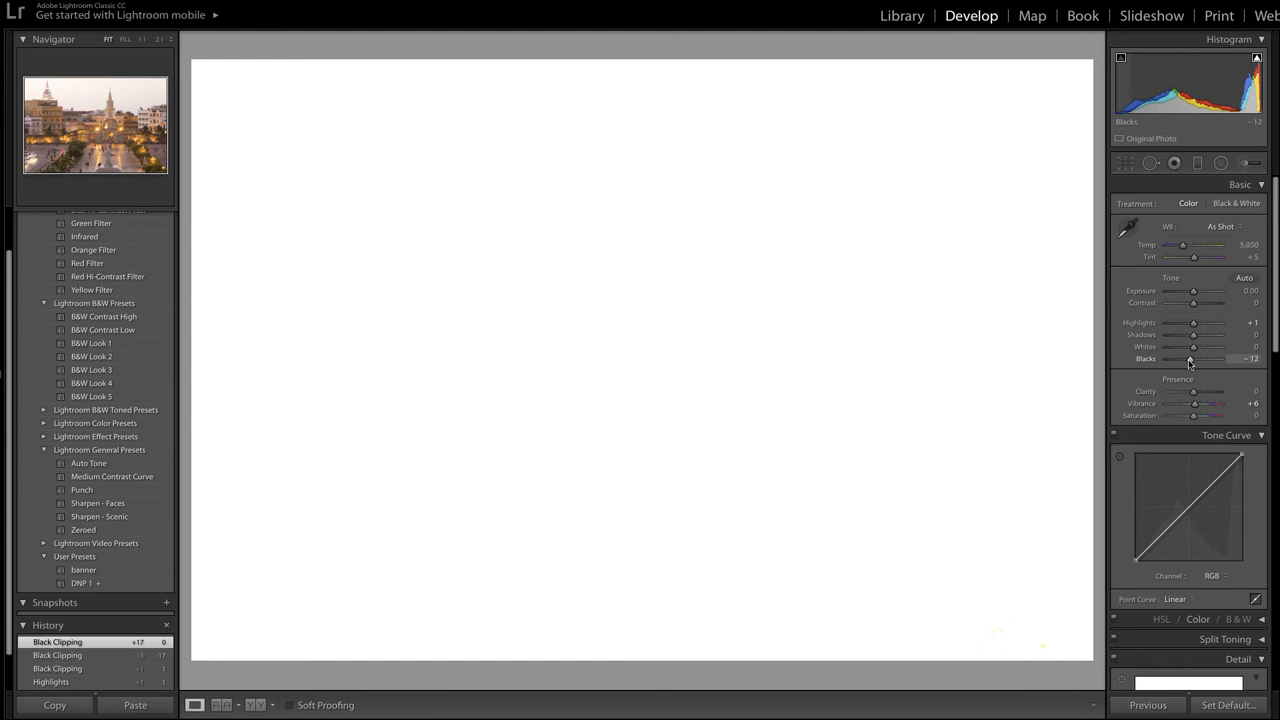
left_click_drag(1190, 358, 1188, 358)
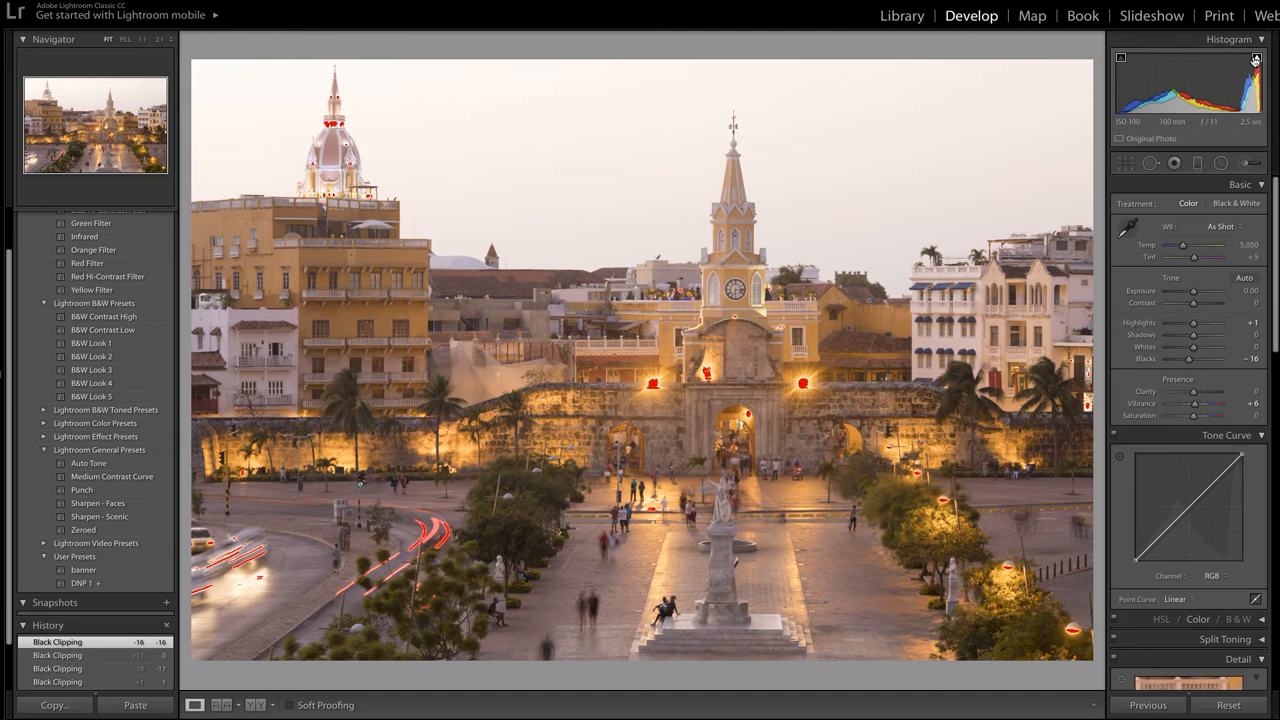
Pull Highlights far down, then ease back and fine-tune the reduction toward -60.
left_click_drag(1220, 323, 1185, 323)
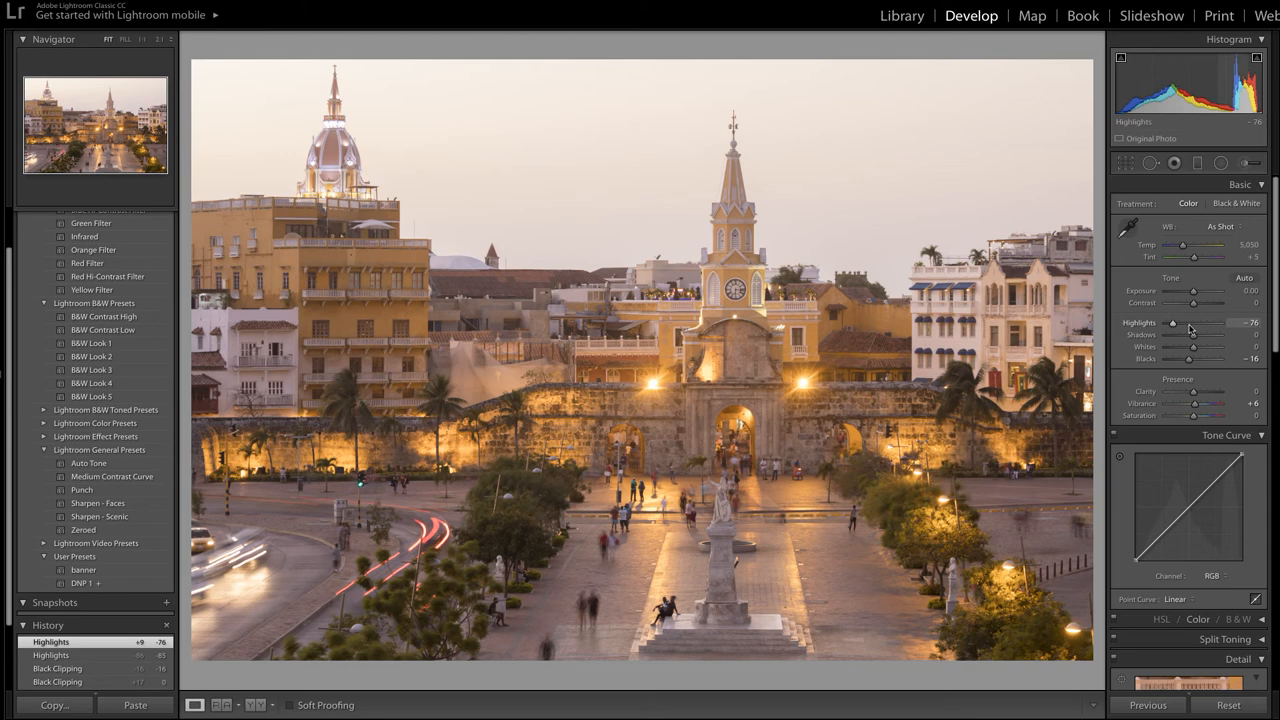
left_click_drag(1172, 322, 1195, 322)
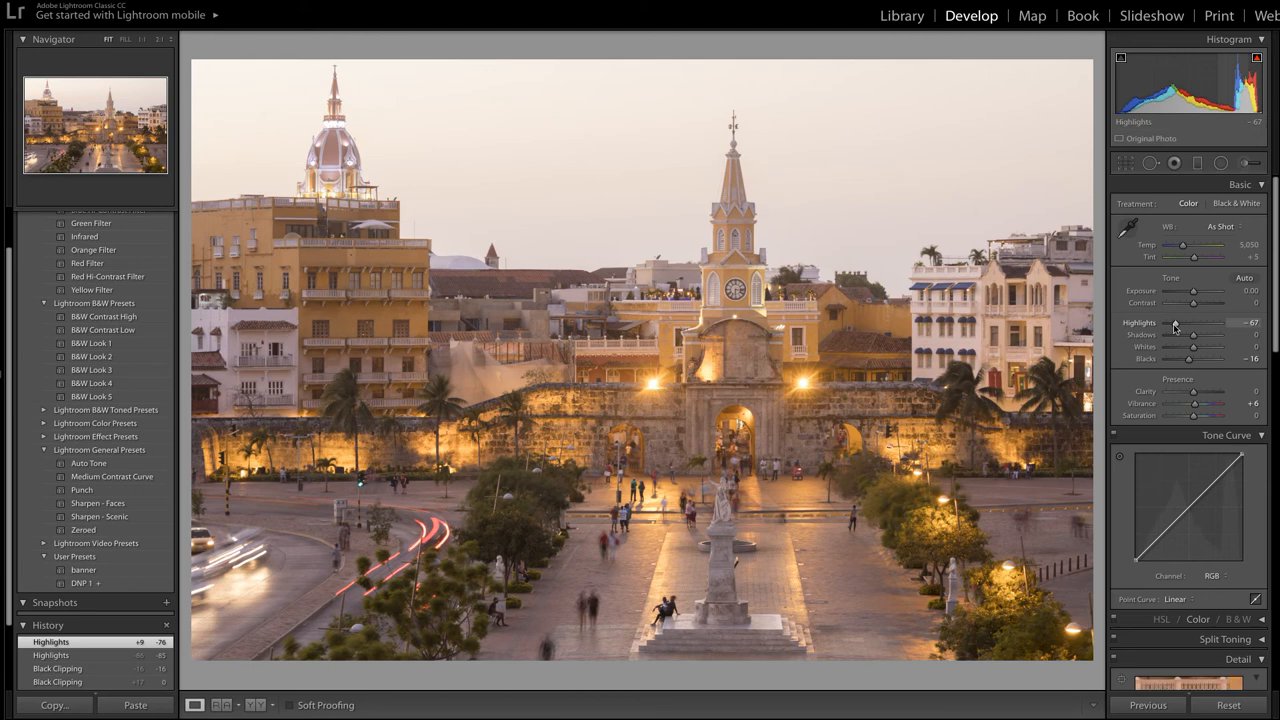
left_click_drag(1215, 322, 1205, 322)
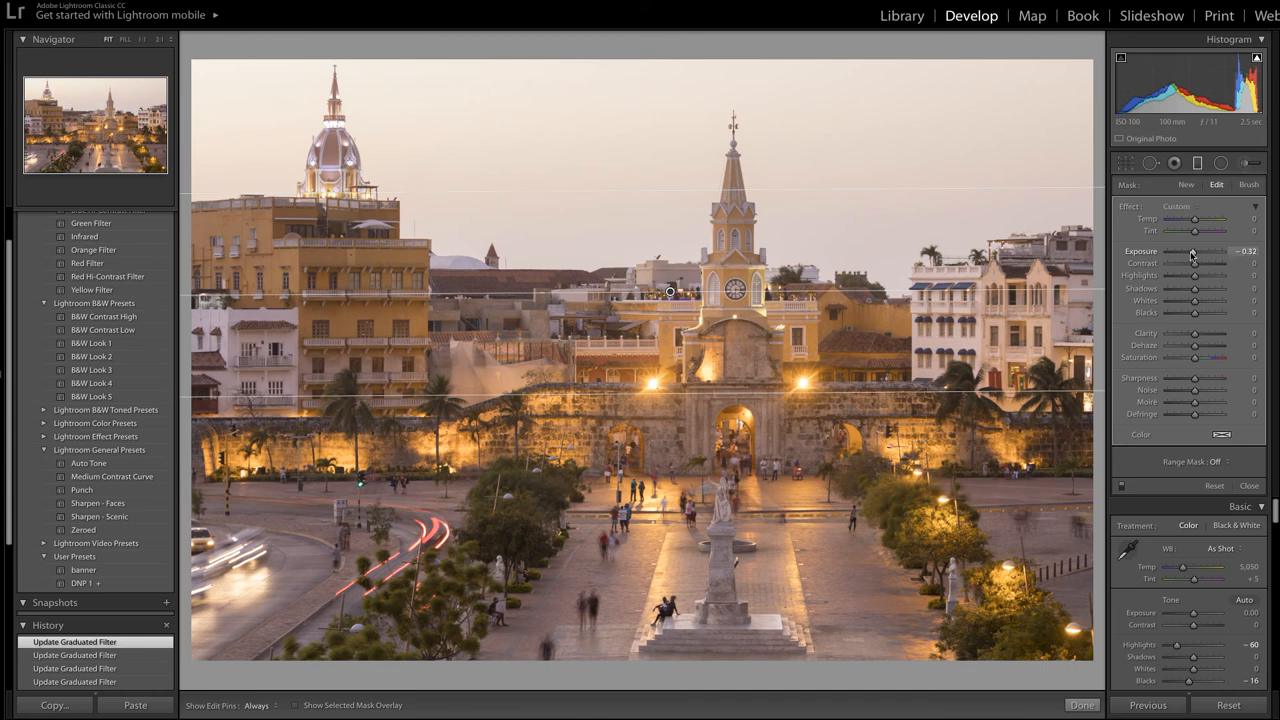
Return the sky graduated filter's exposure to 0.00.
left_click_drag(1200, 252, 1190, 252)
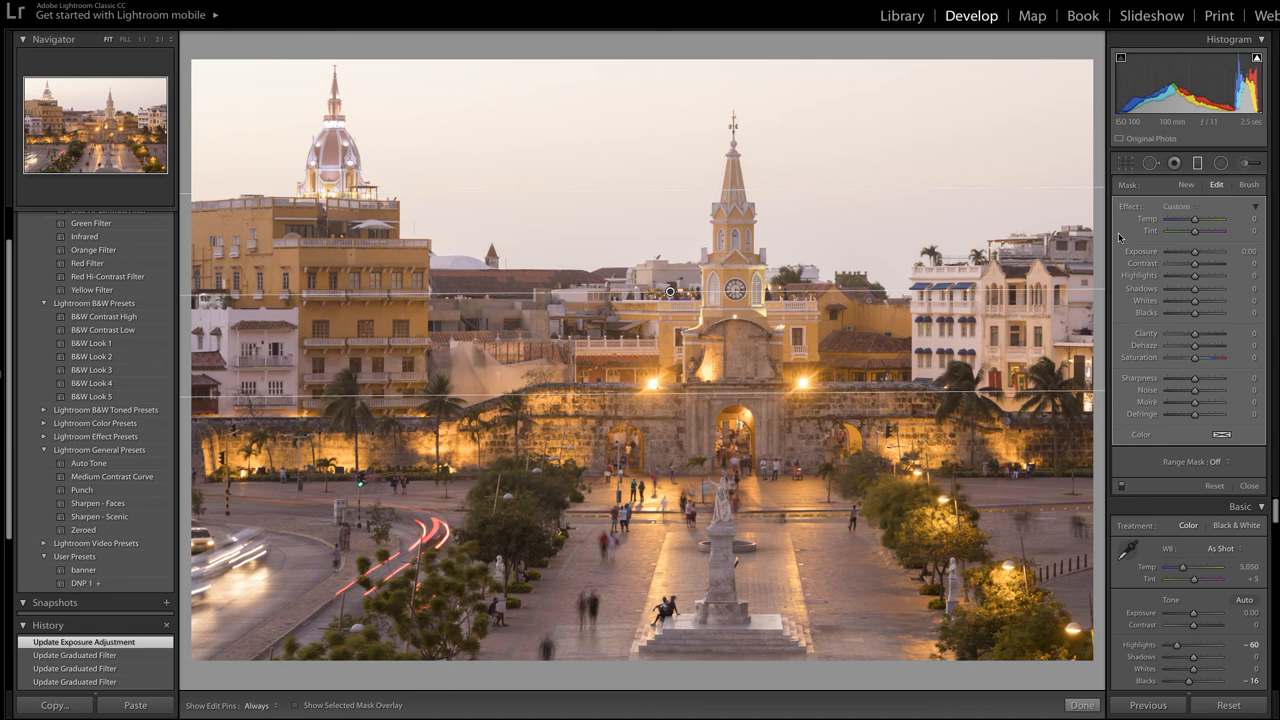
mouse_move(998, 353)
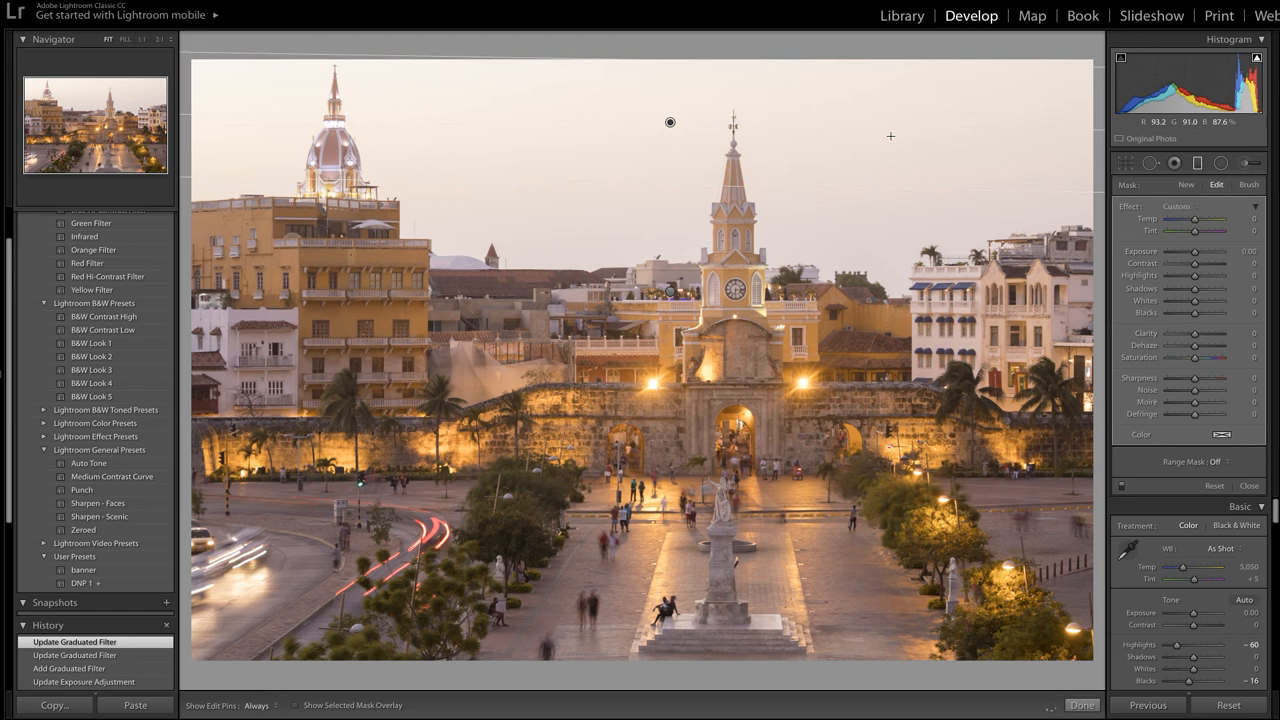
Darken the new top sky filter to about -0.75, and the lower filter to -0.38 exposure.
left_click_drag(1205, 251, 1190, 251)
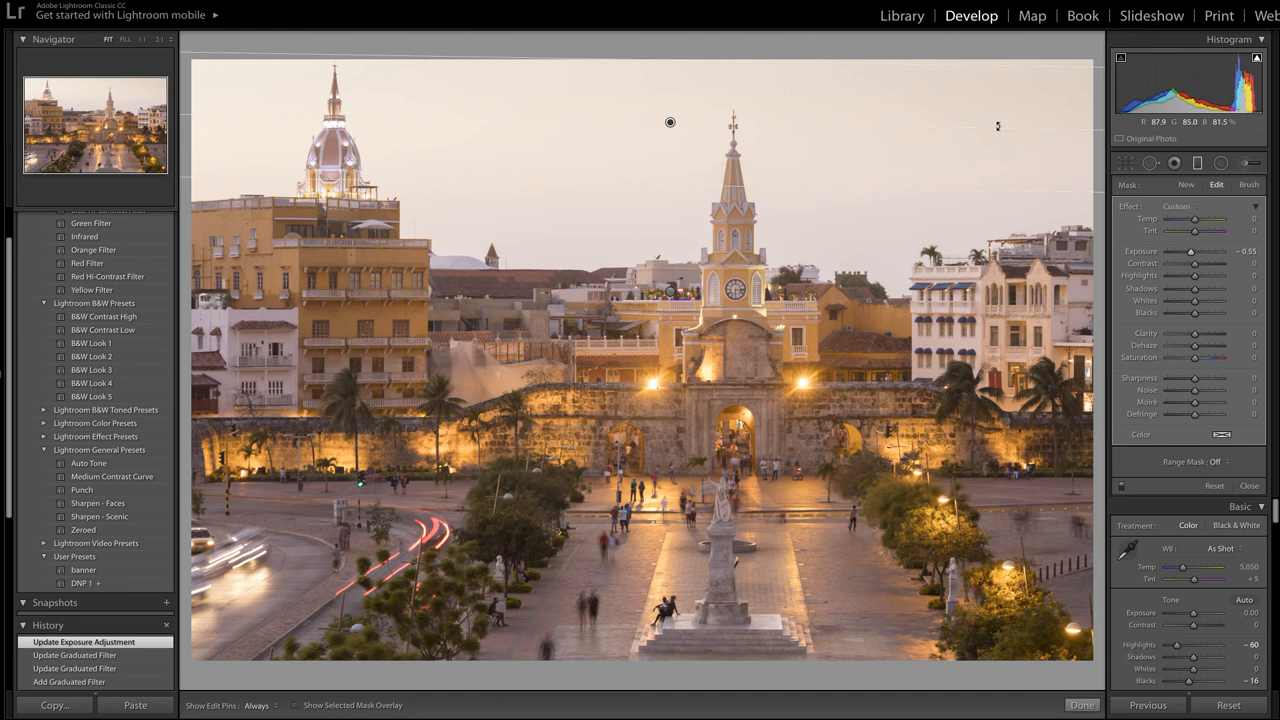
left_click_drag(1191, 252, 1188, 252)
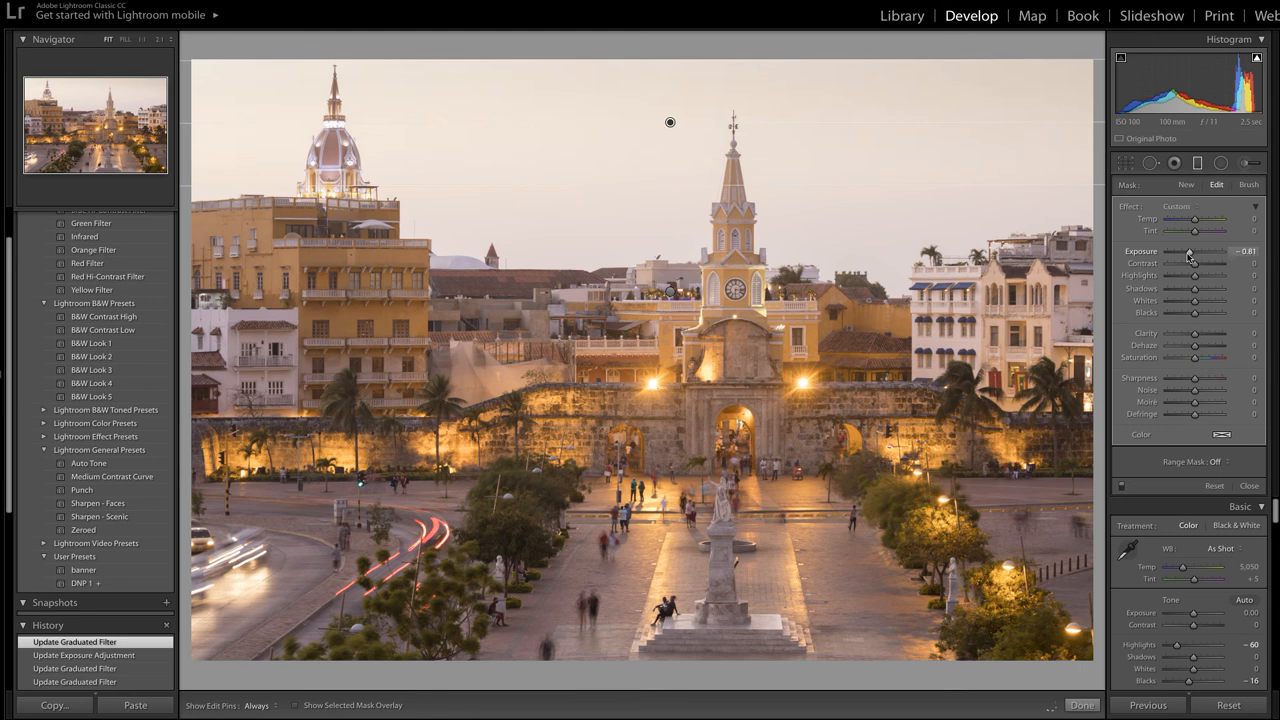
left_click_drag(1190, 252, 1186, 252)
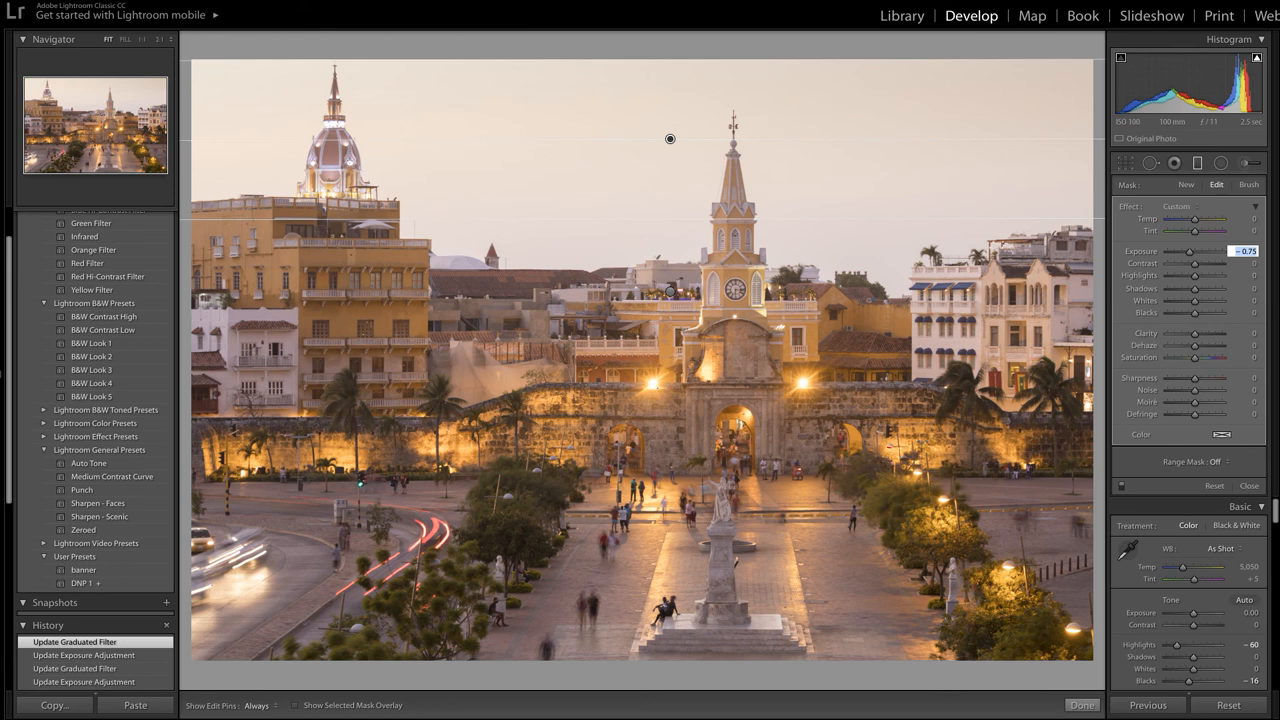
left_click_drag(1210, 252, 1213, 252)
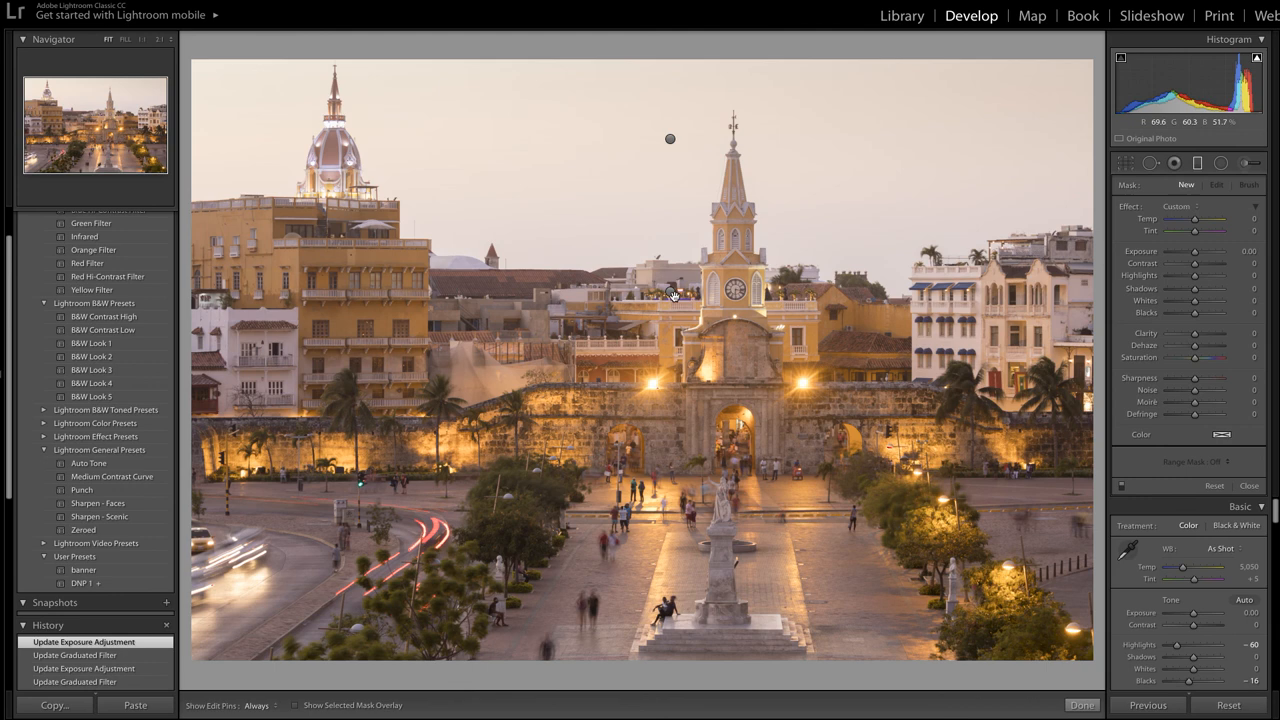
left_click_drag(1195, 251, 1192, 251)
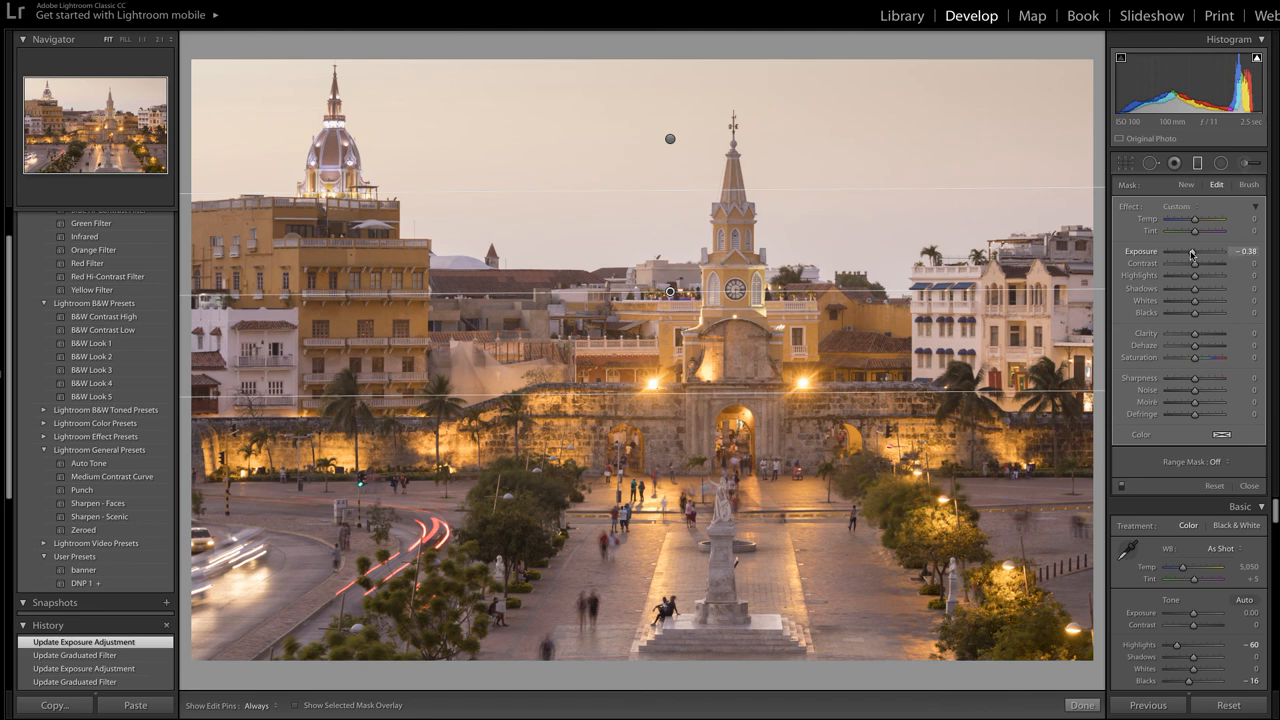